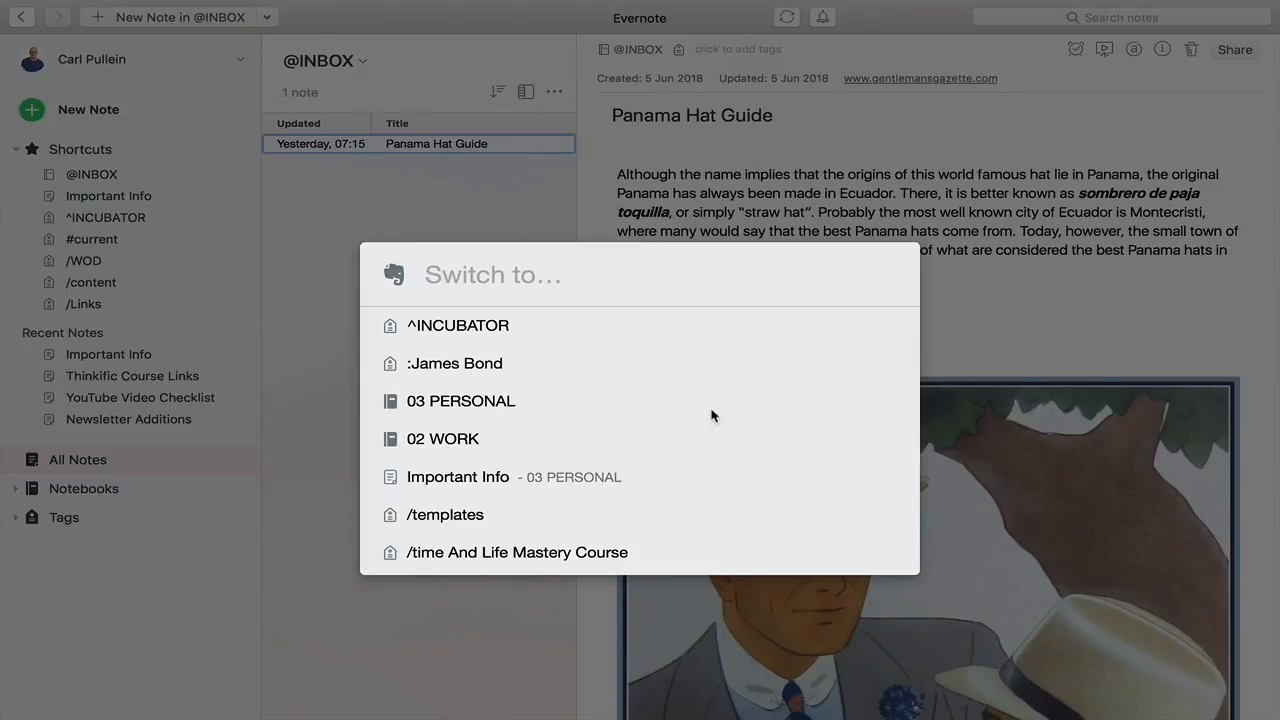
Jump to the :Cary Grant tag with Quick Switcher and open its National Post and Atlantic notes.
click(490, 274)
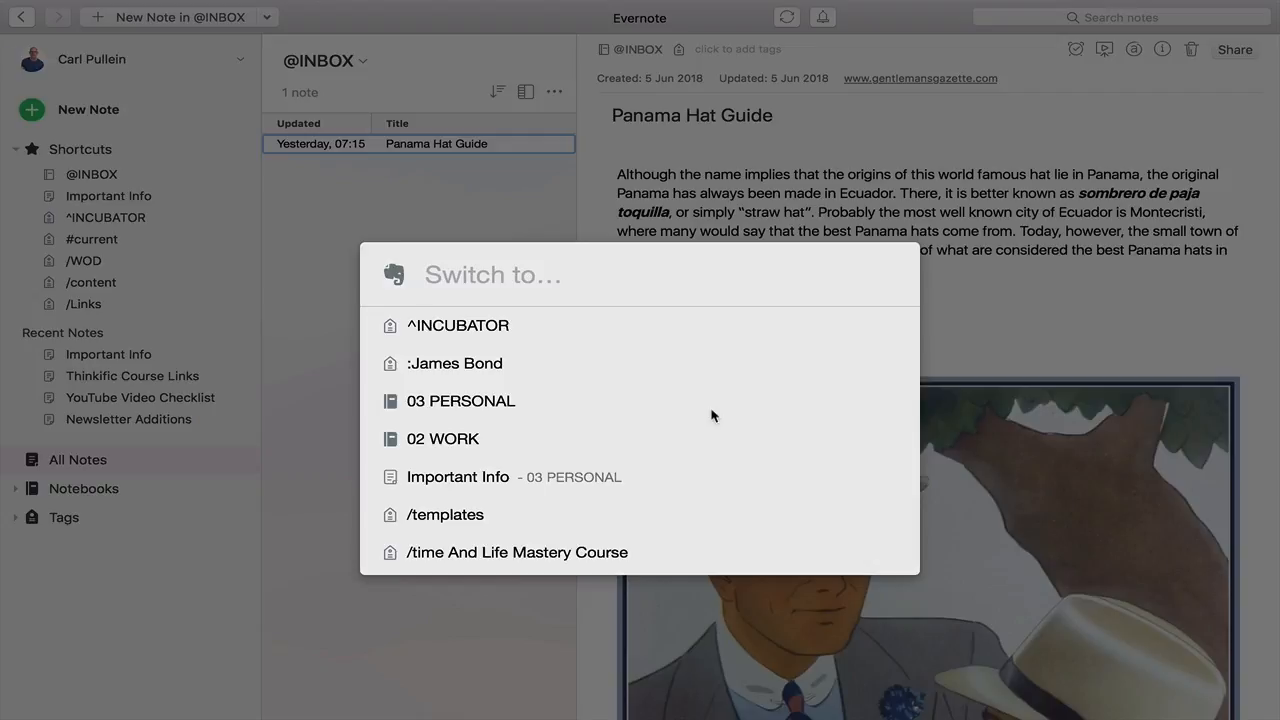
text(cary)
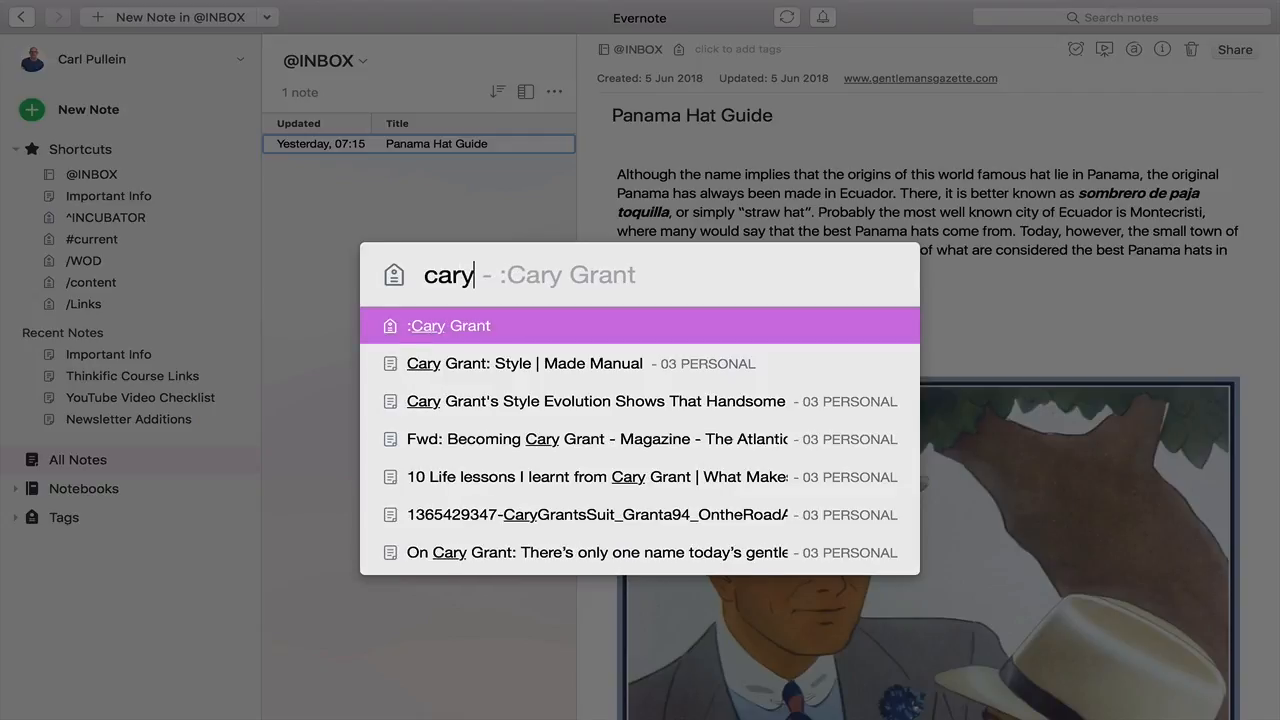
mouse_move(595, 401)
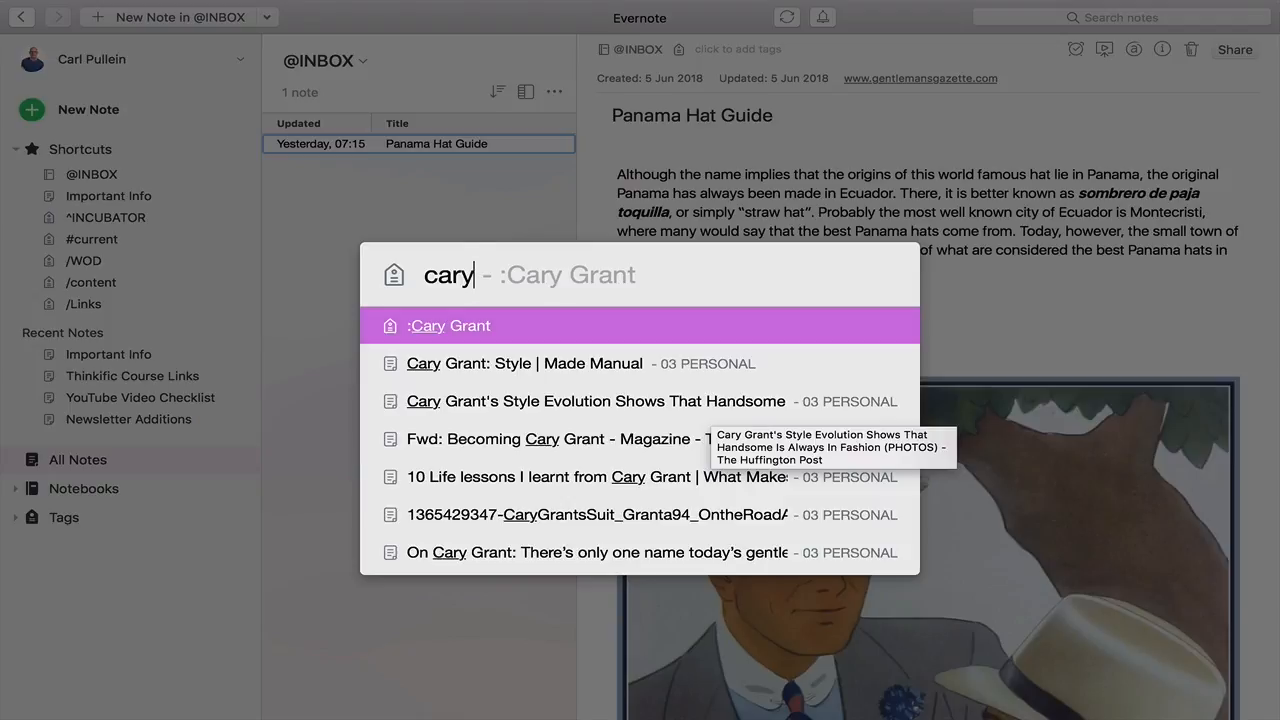
click(449, 325)
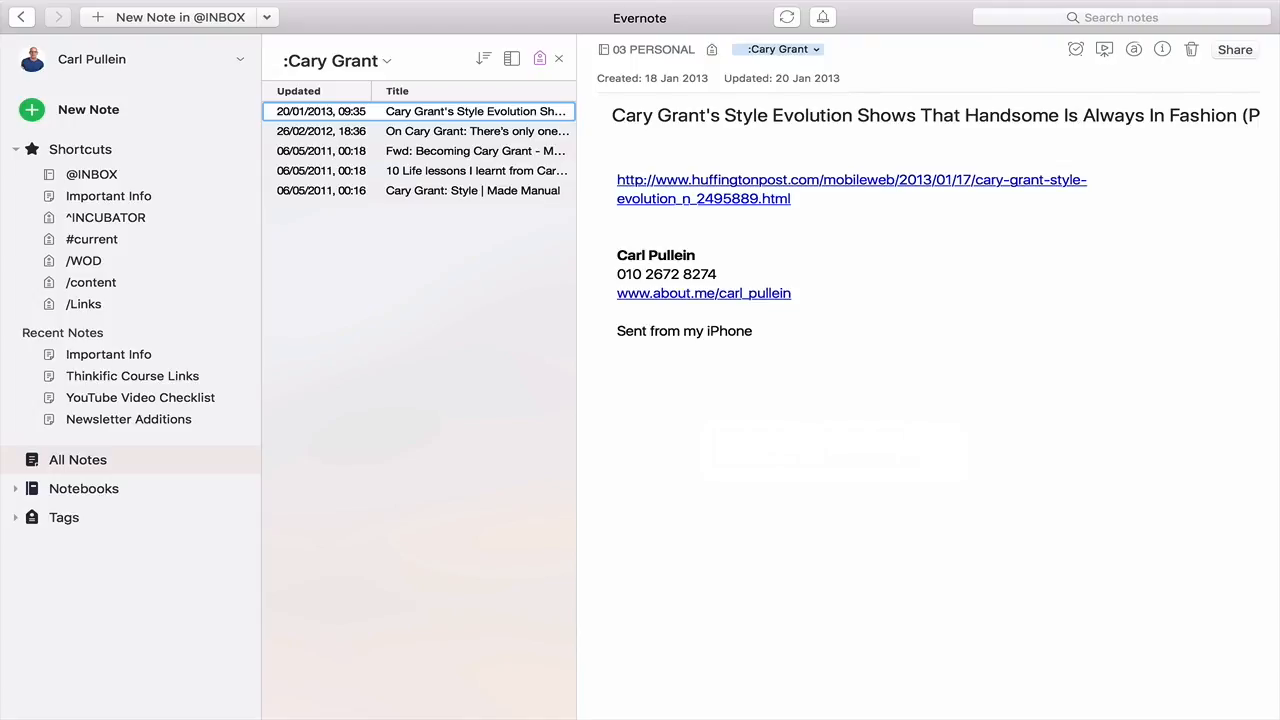
click(477, 131)
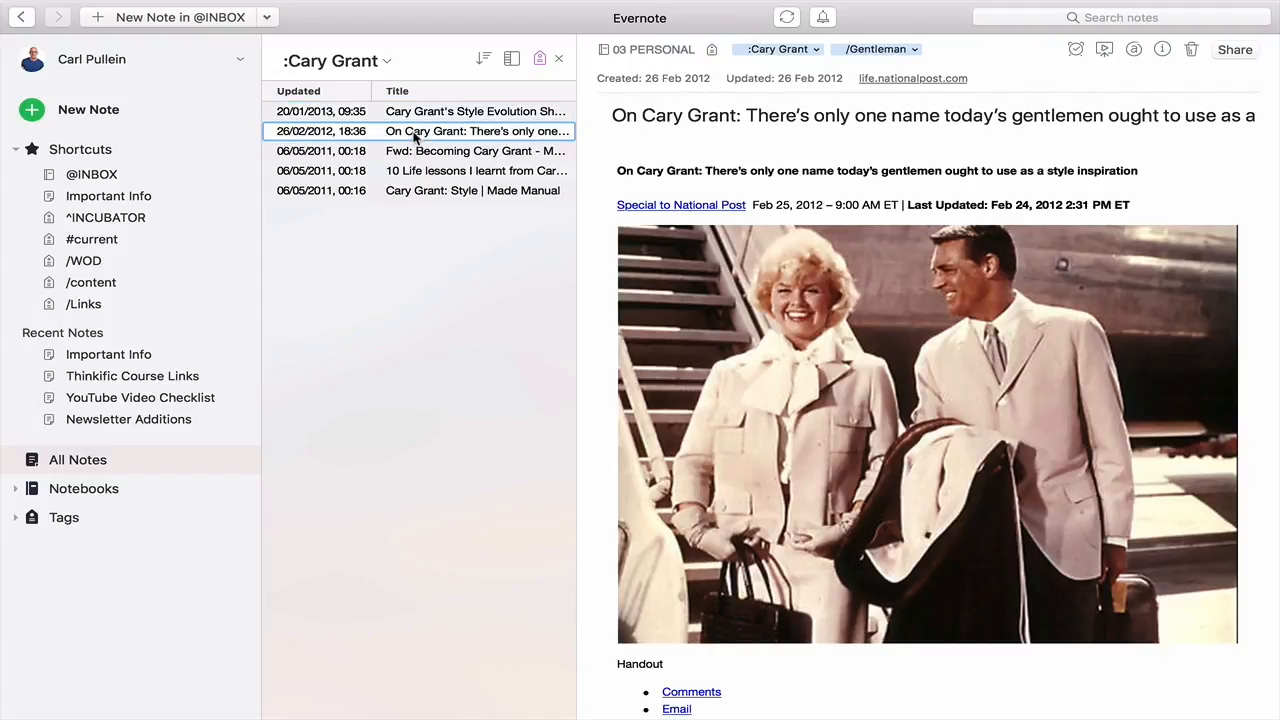
click(476, 151)
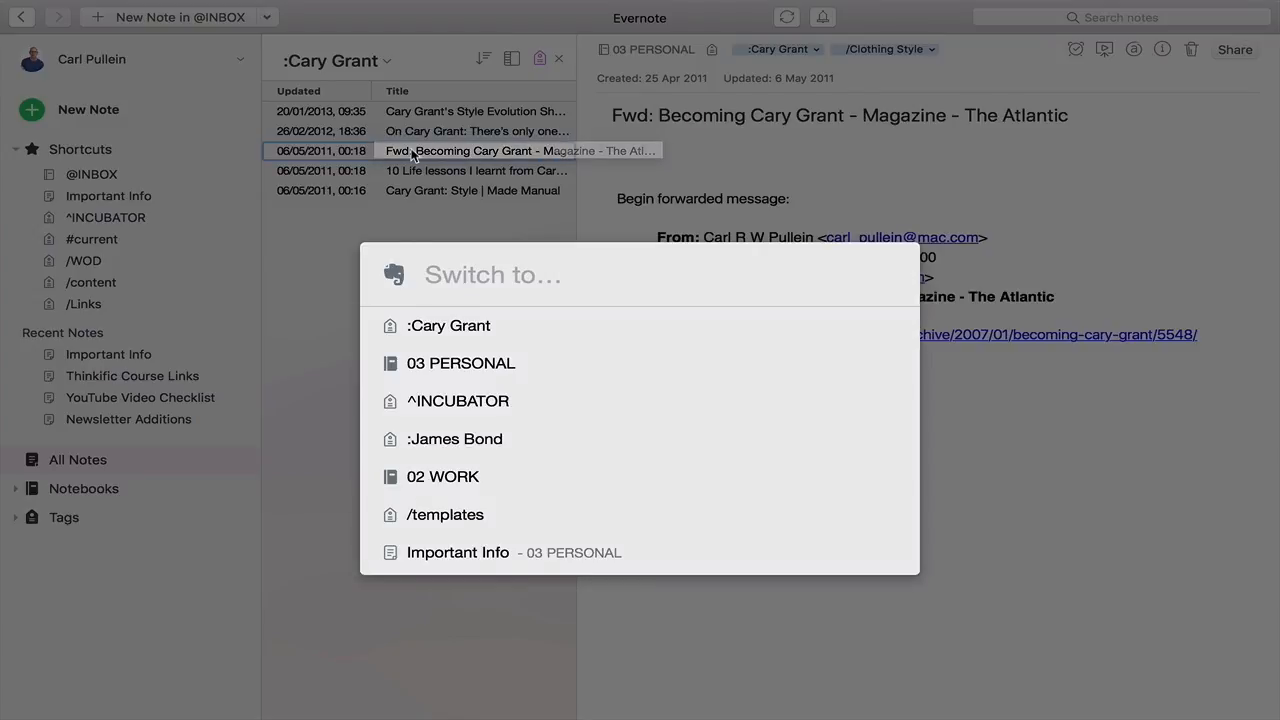
Switch to the ^INCUBATOR tag via Quick Switcher with 'inc', then dismiss the switcher.
text(inc)
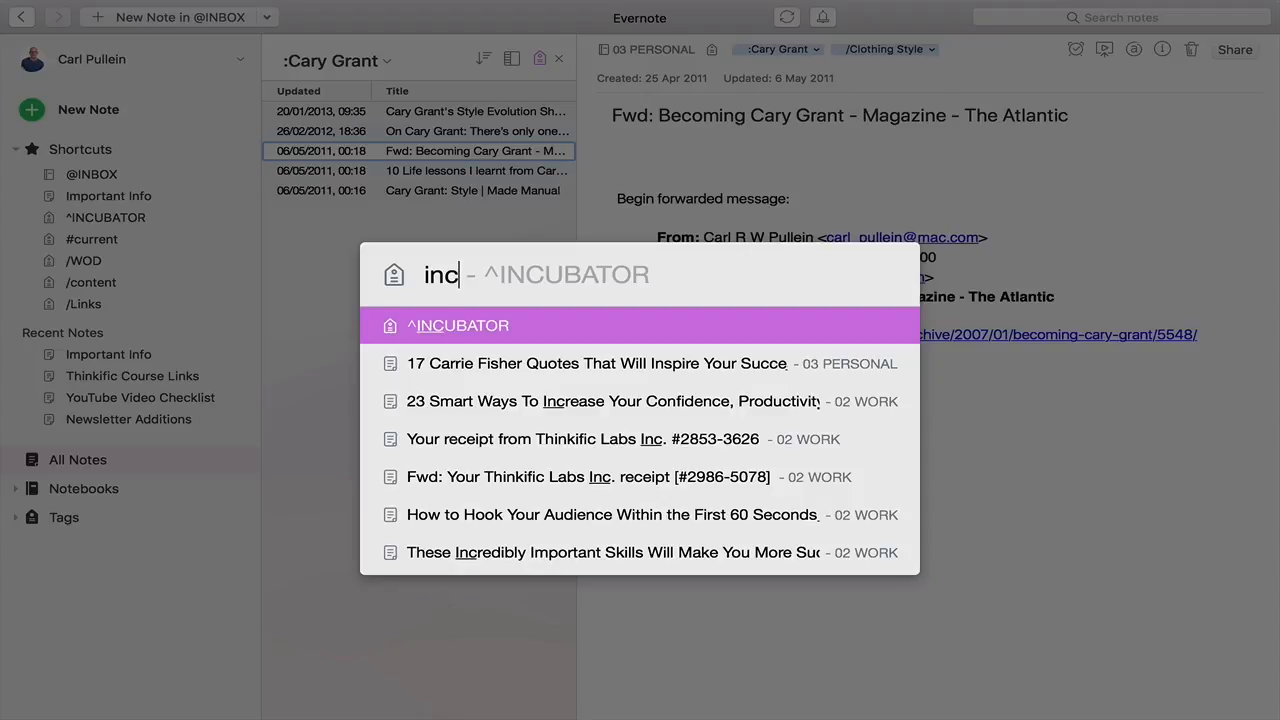
click(458, 325)
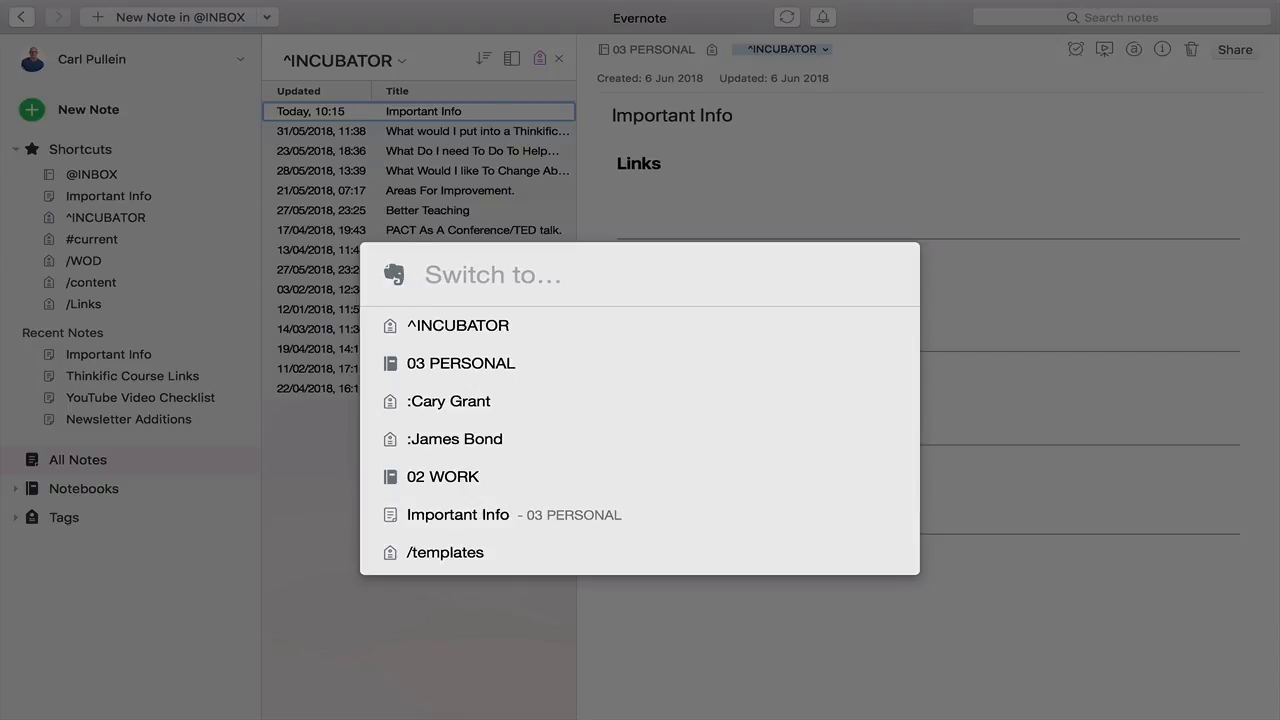
click(492, 274)
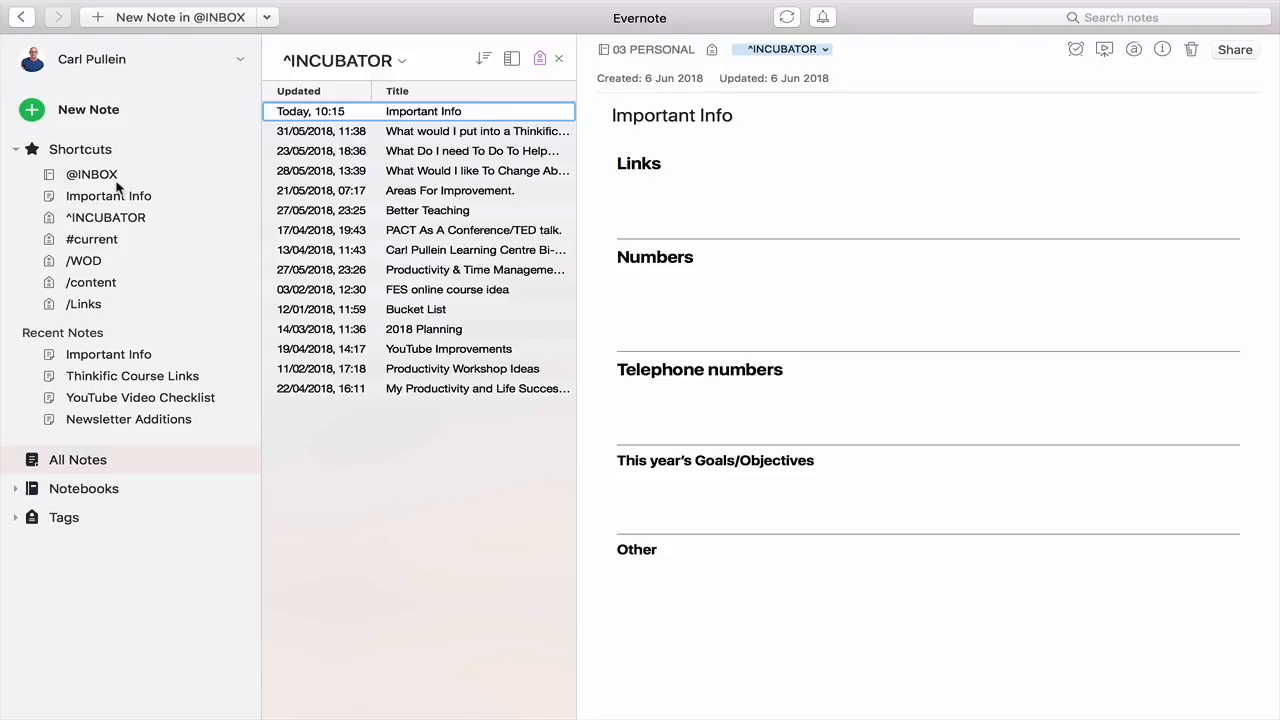
mouse_move(91, 174)
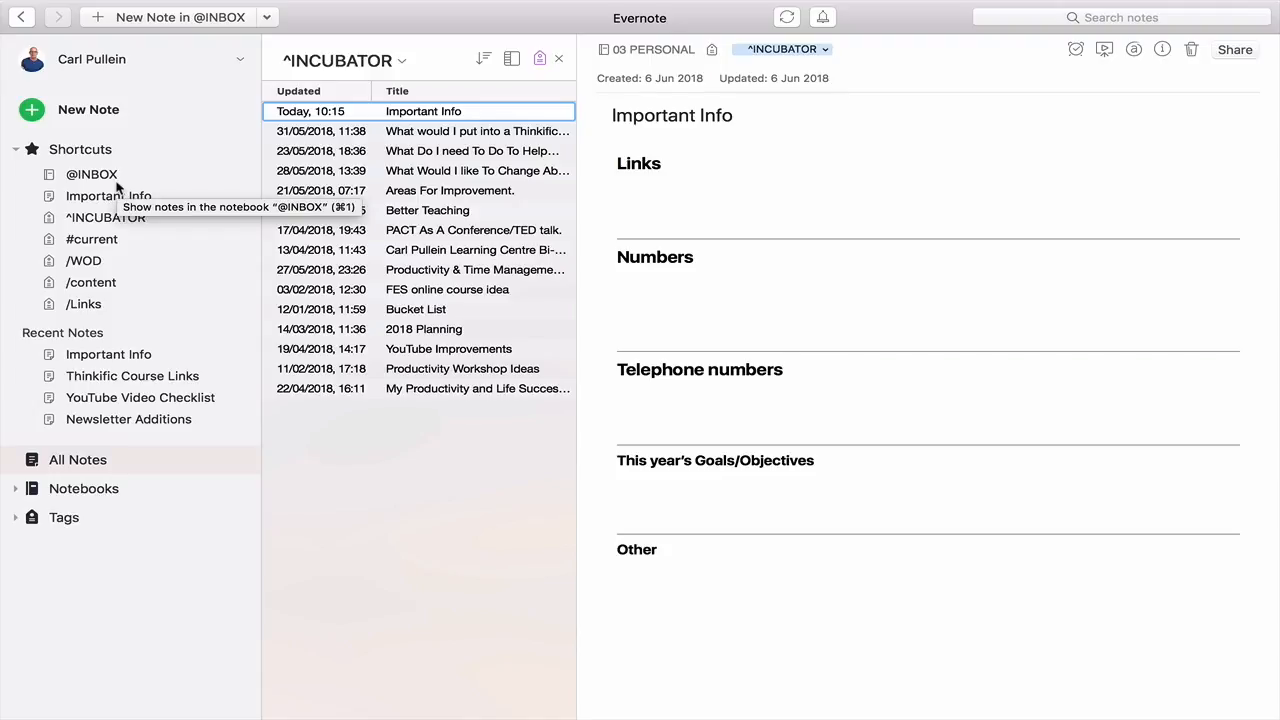
mouse_move(108, 196)
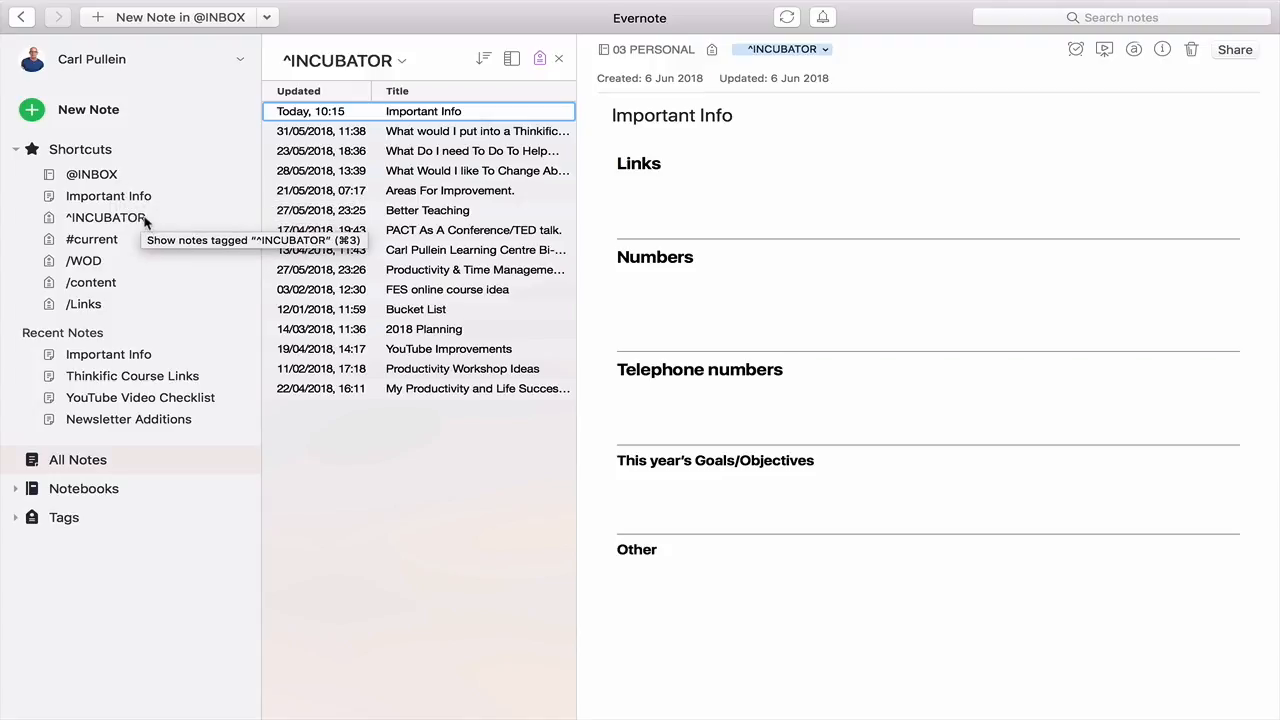
mouse_move(91, 239)
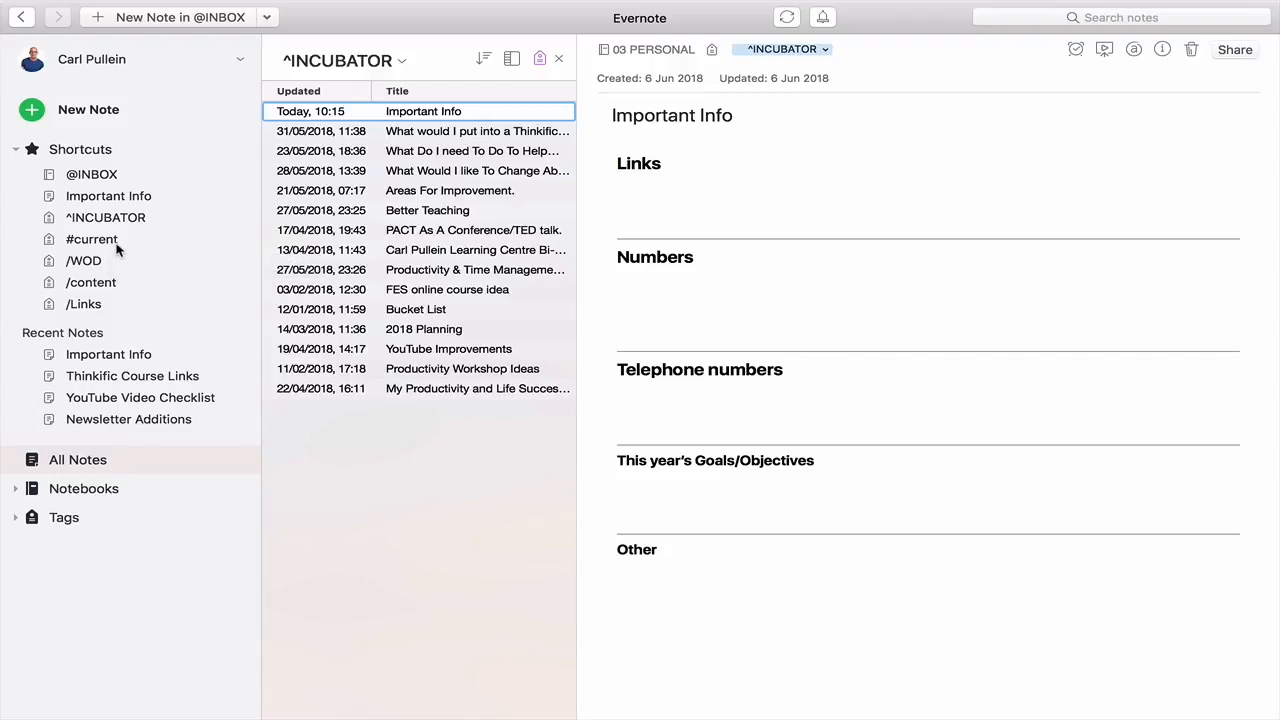
Open the #current shortcut, then the /WOD shortcut showing the Swearing At Work note.
click(91, 239)
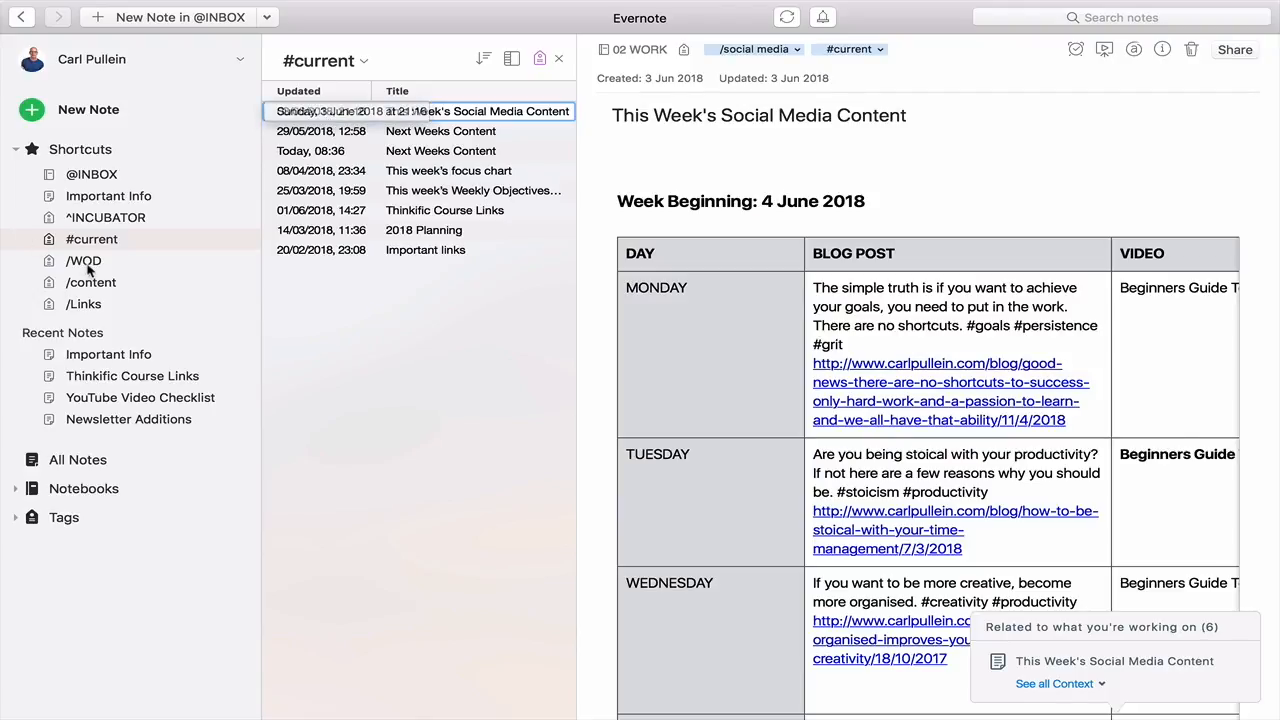
click(84, 260)
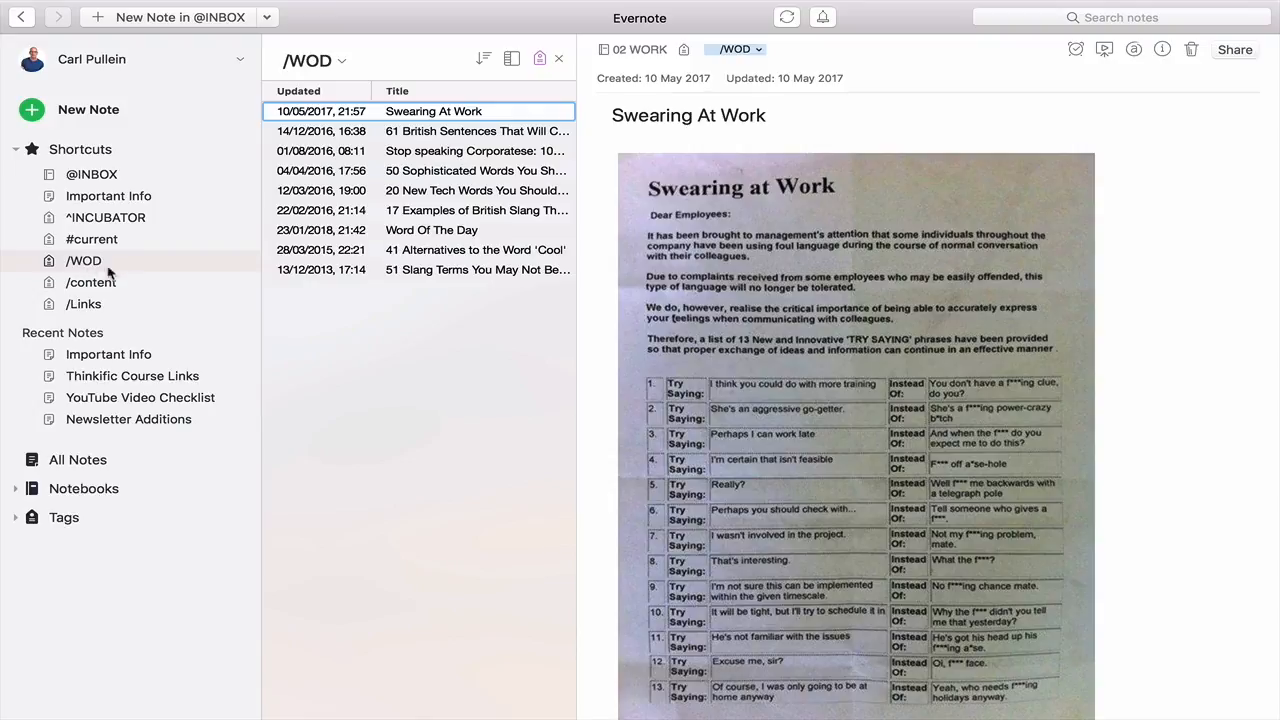
mouse_move(128, 278)
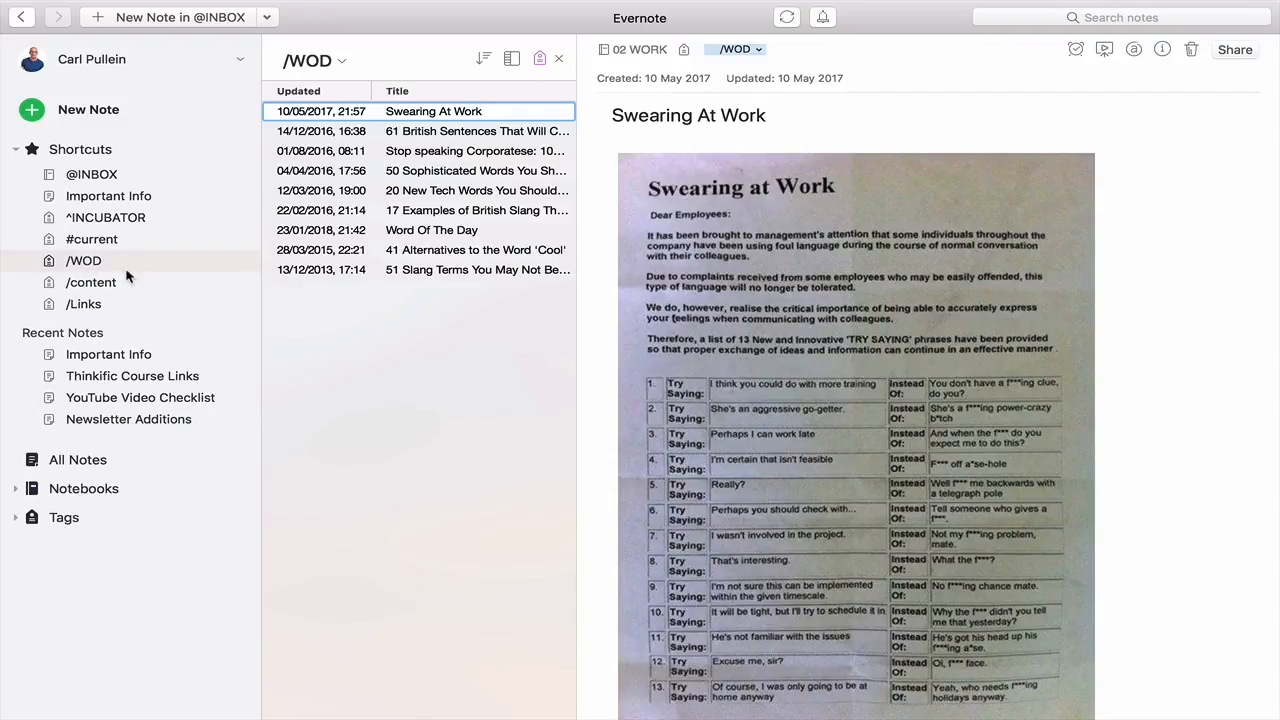
mouse_move(105, 288)
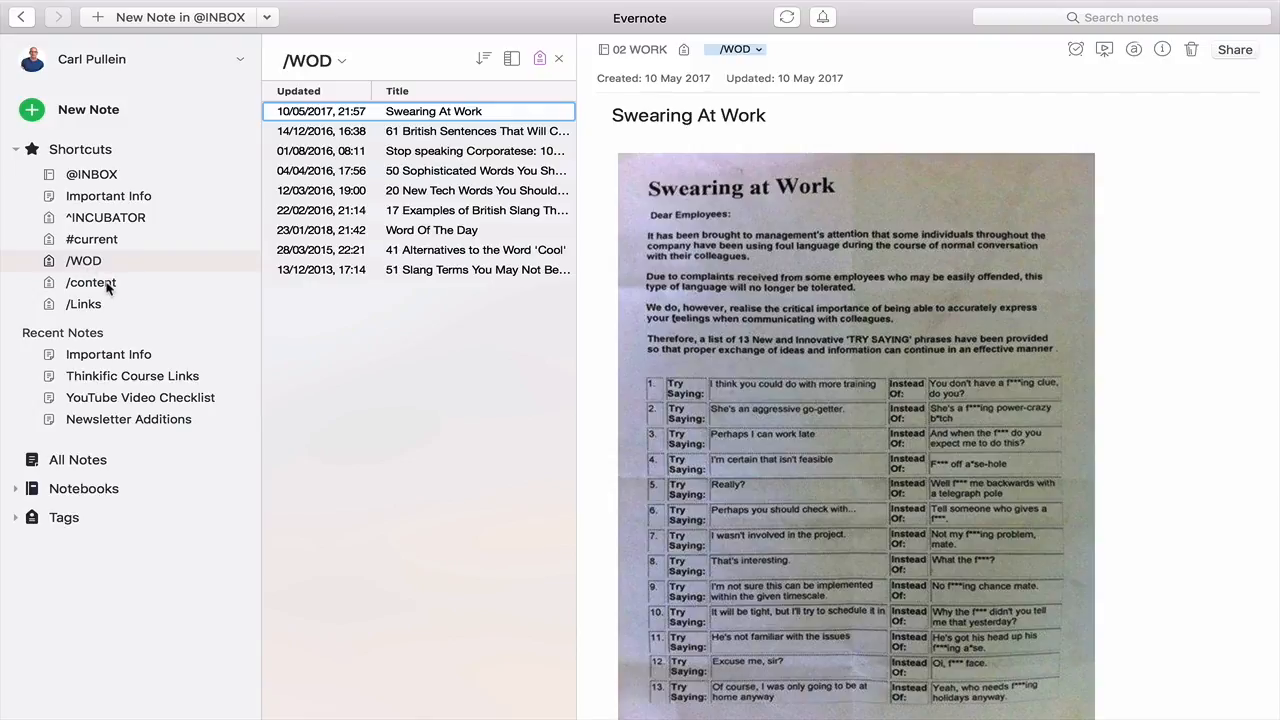
mouse_move(91, 283)
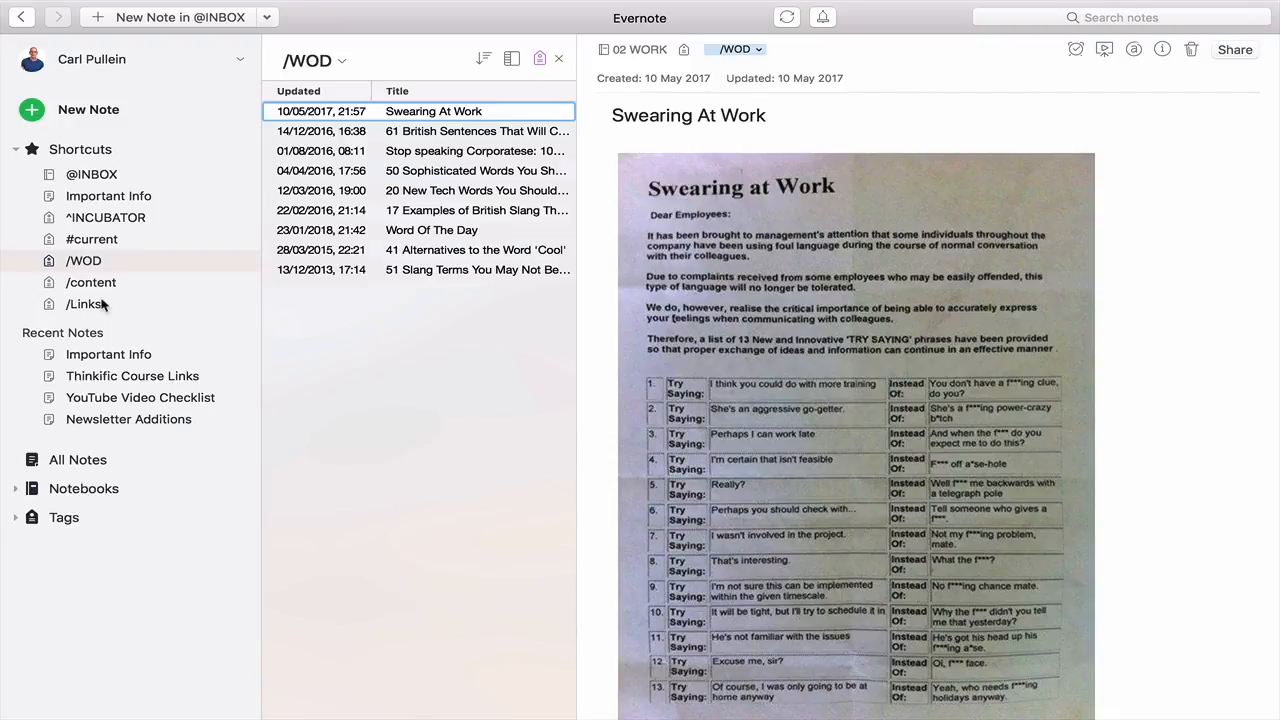
Open the ^INCUBATOR shortcut and browse the Thinkific, June 2018 and Important Info notes.
click(106, 217)
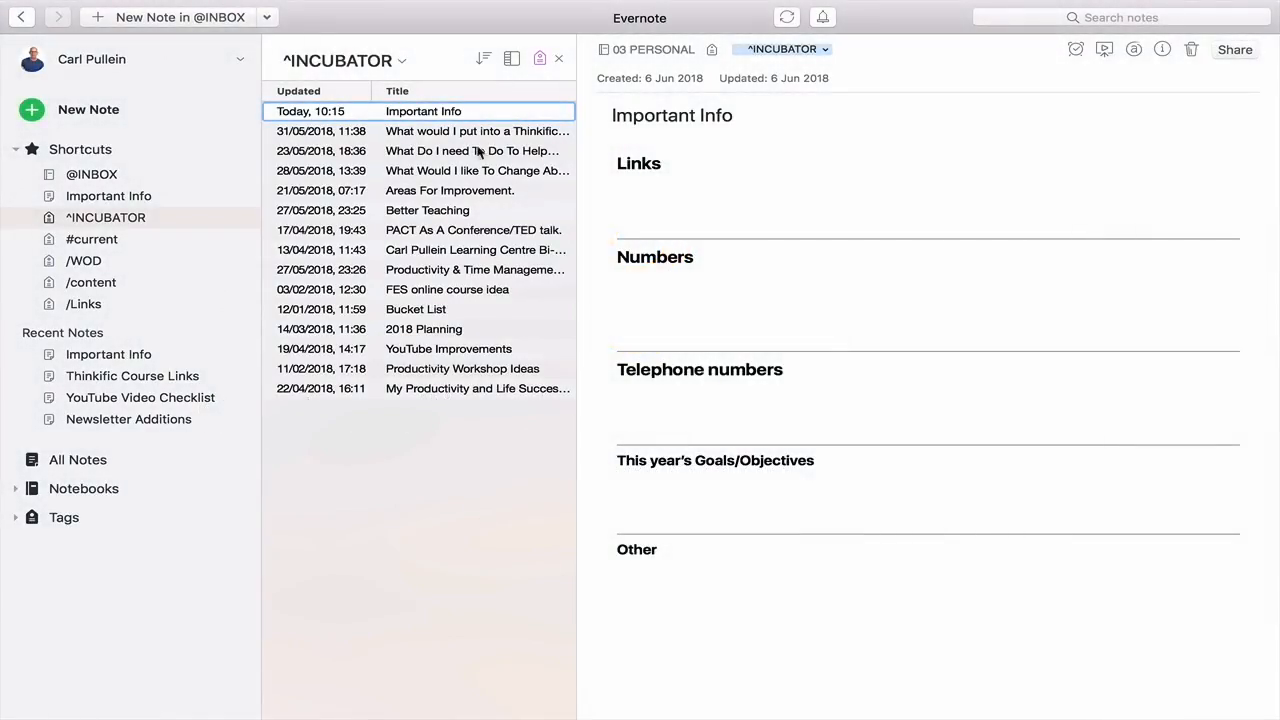
click(477, 131)
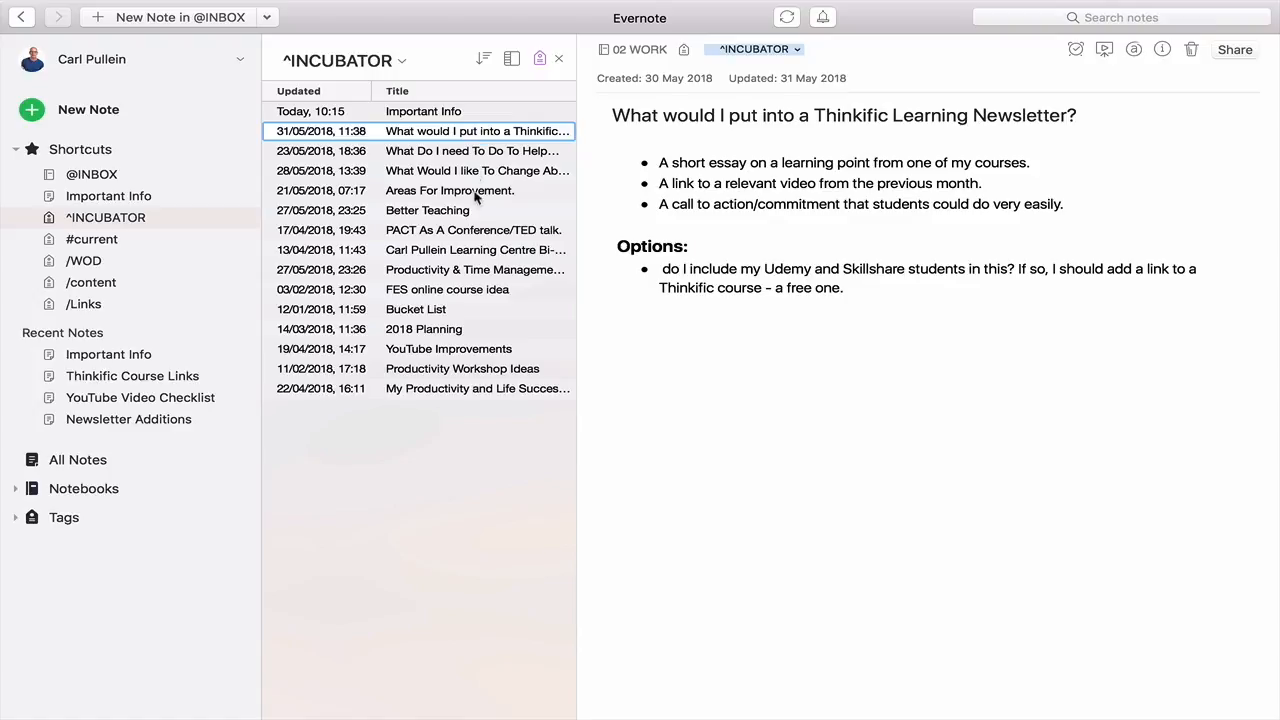
mouse_move(476, 199)
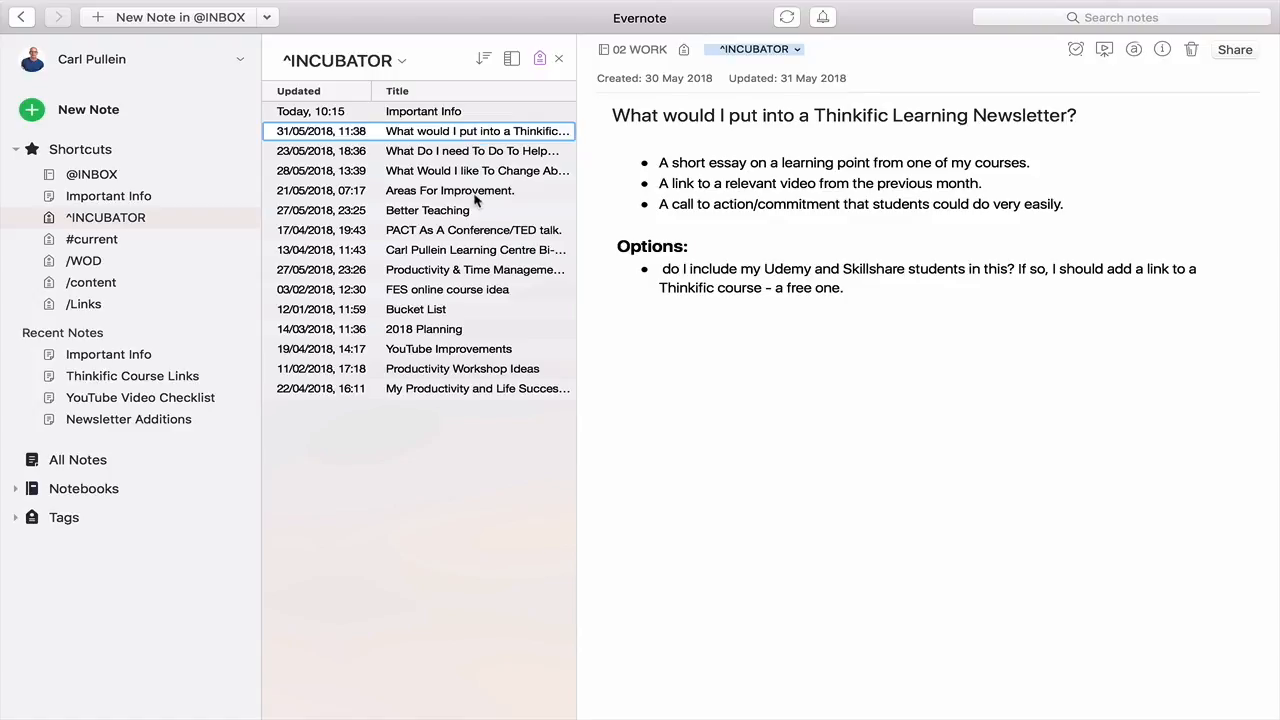
mouse_move(403, 103)
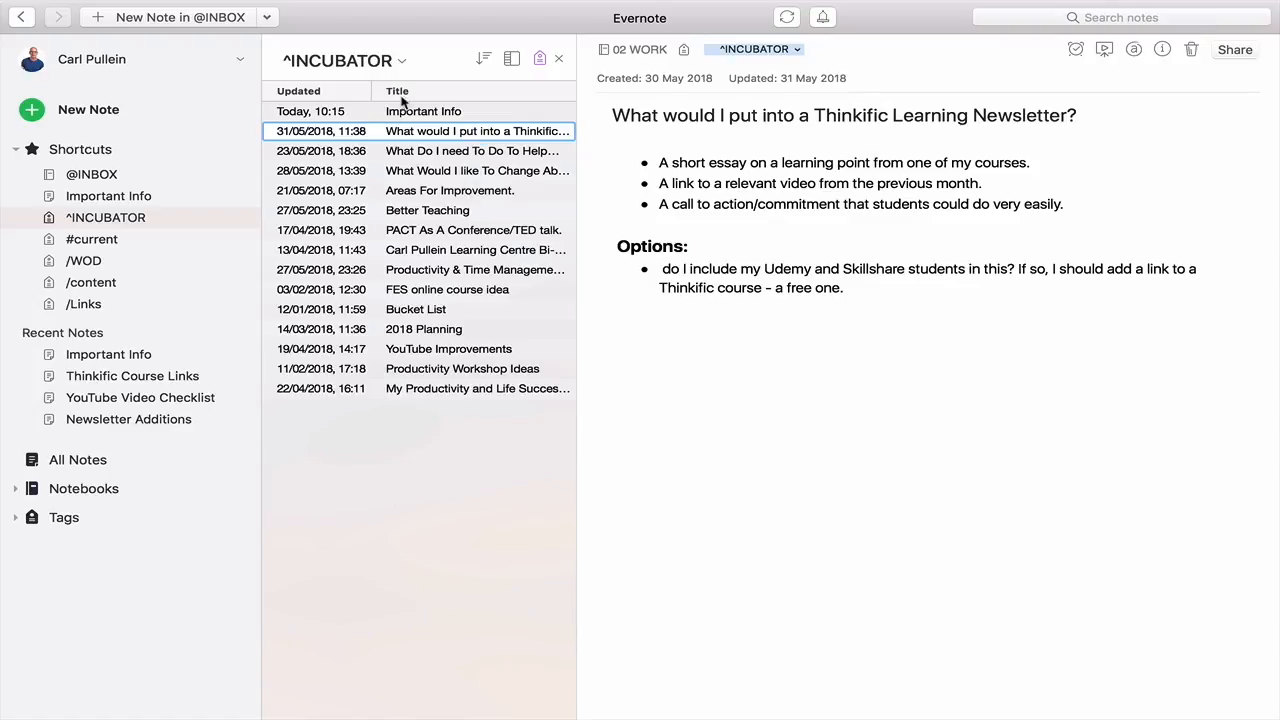
mouse_move(430, 382)
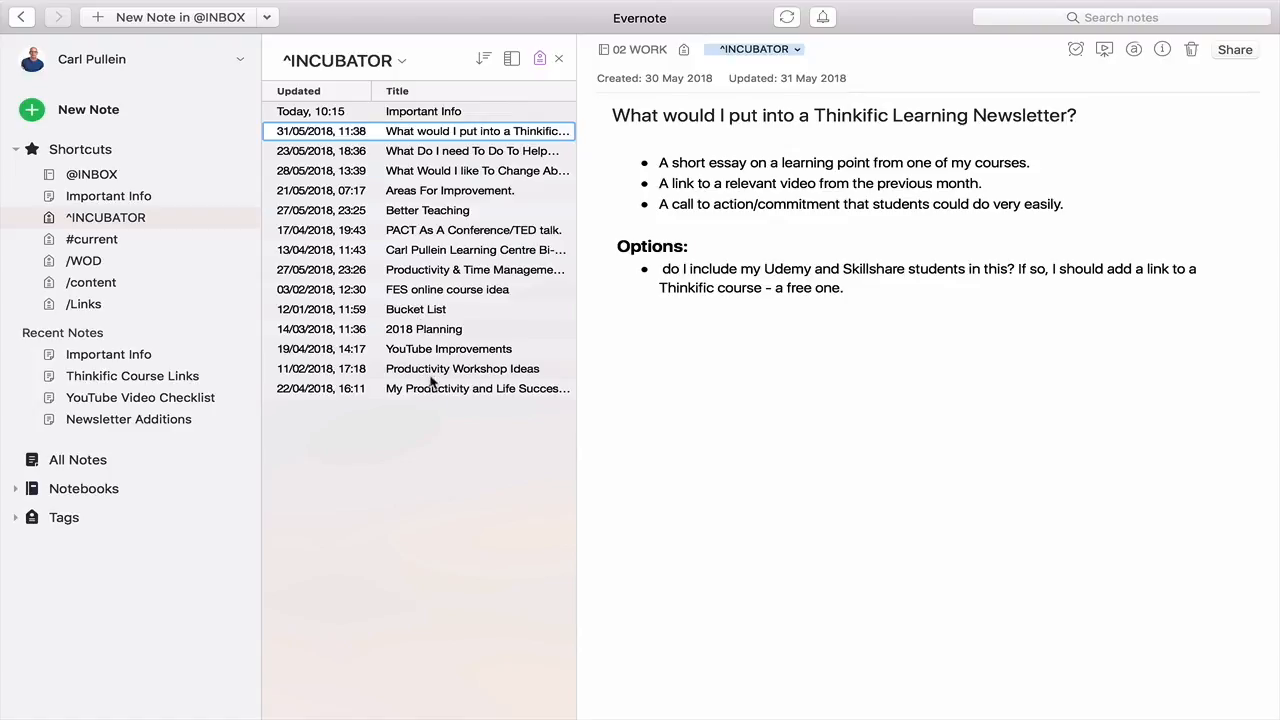
mouse_move(435, 322)
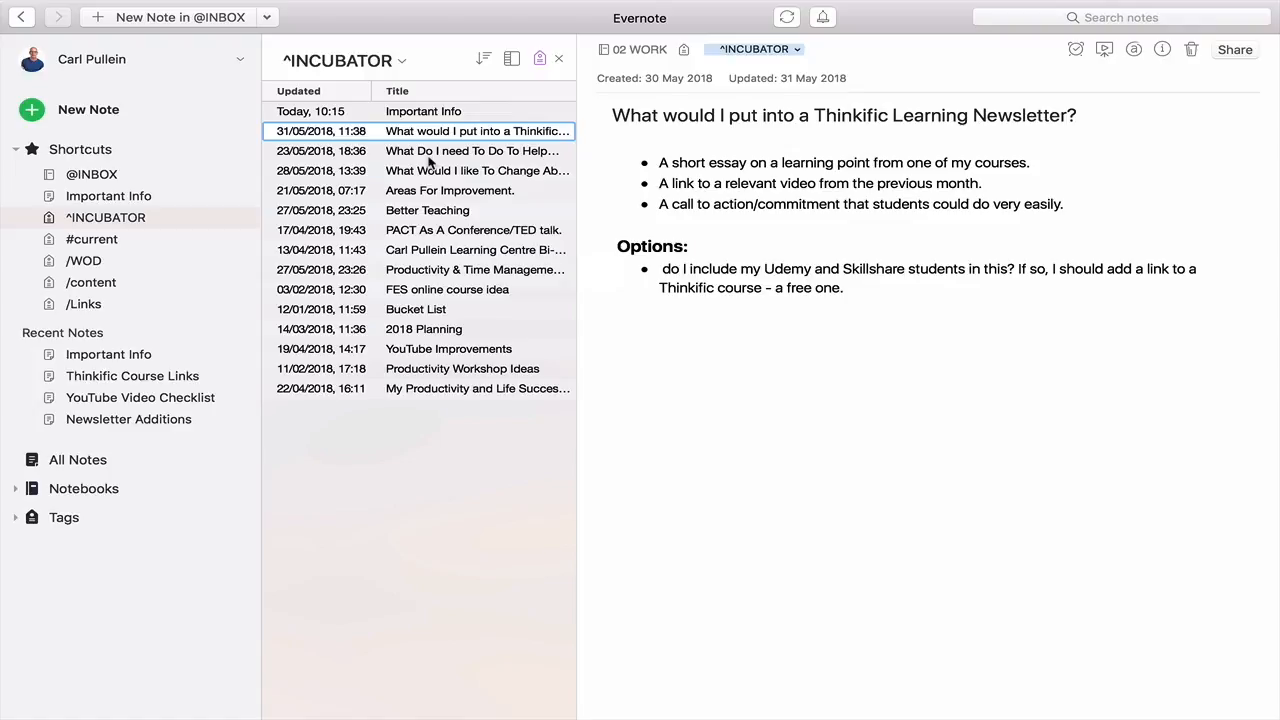
click(472, 150)
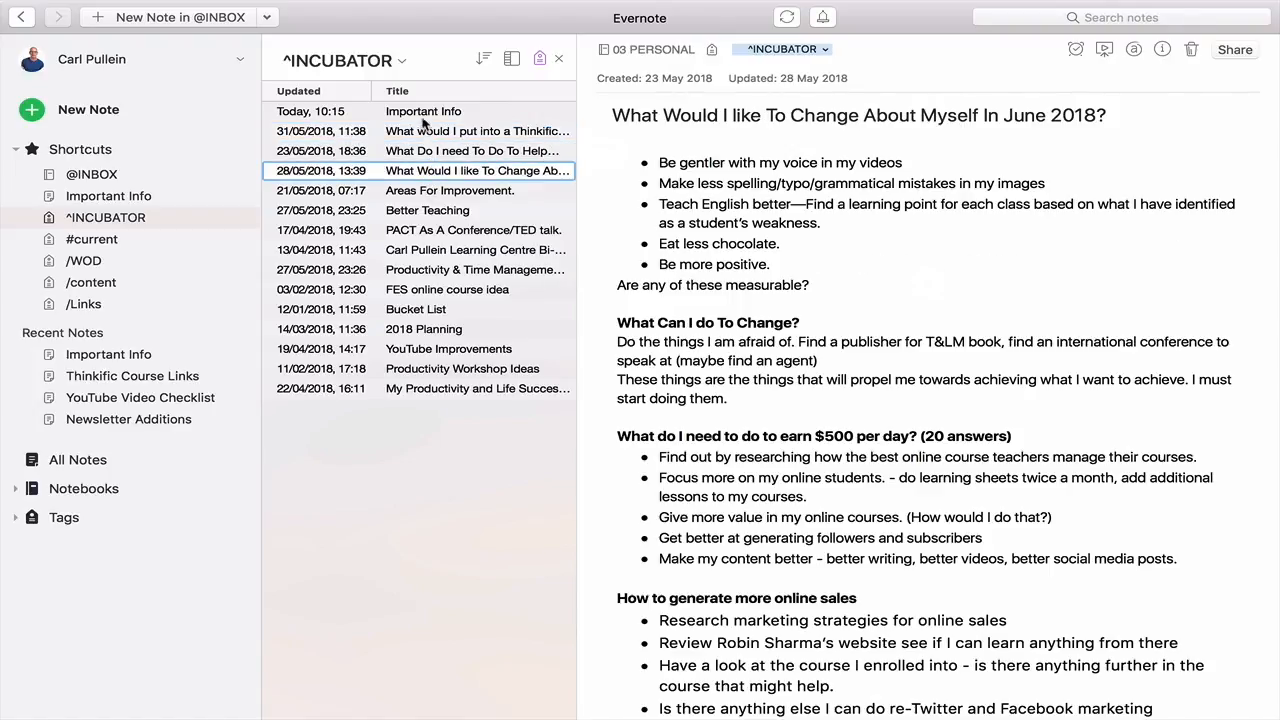
click(423, 111)
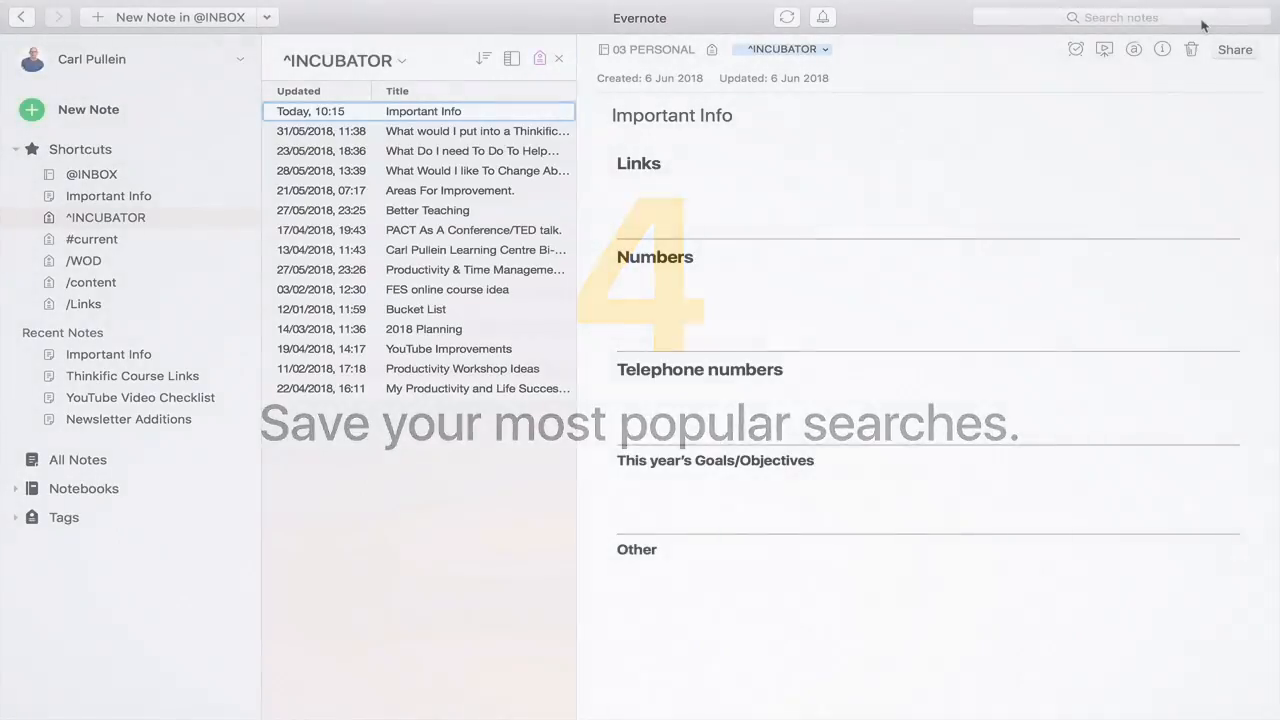
Search notes for 'shoes & boots' and open the brown shoes and boots article.
click(1120, 17)
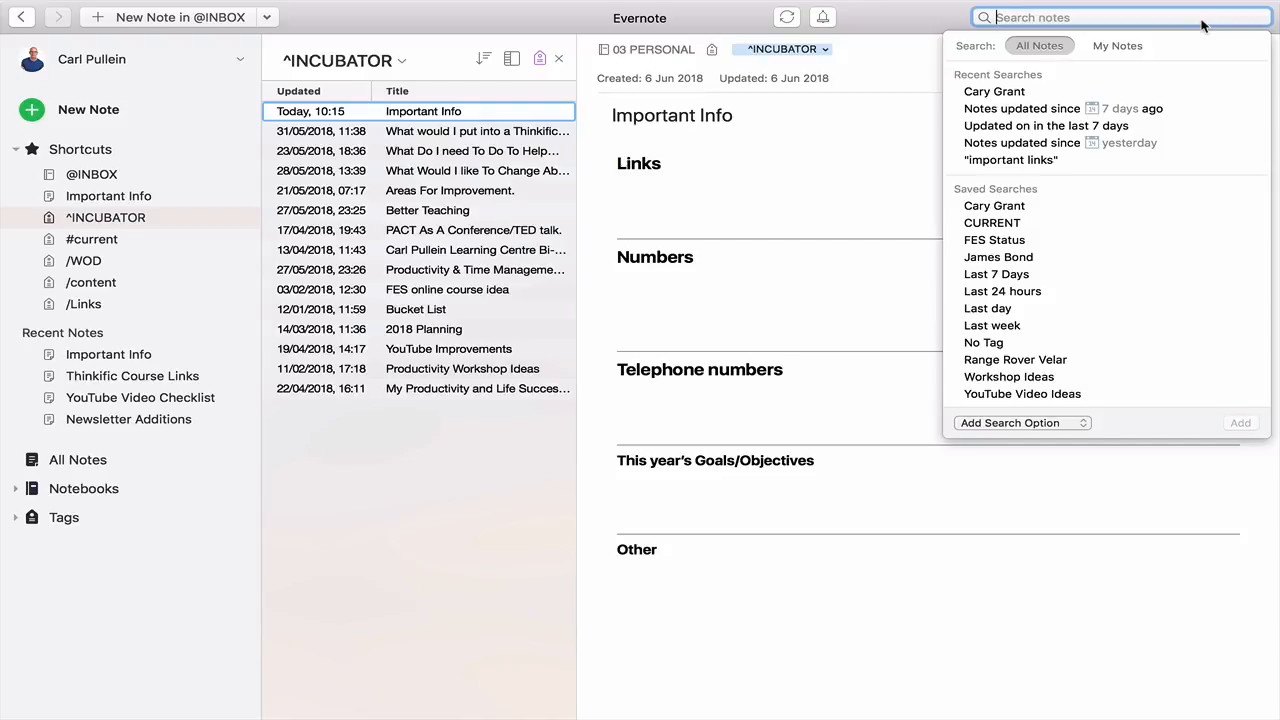
text(Shoe)
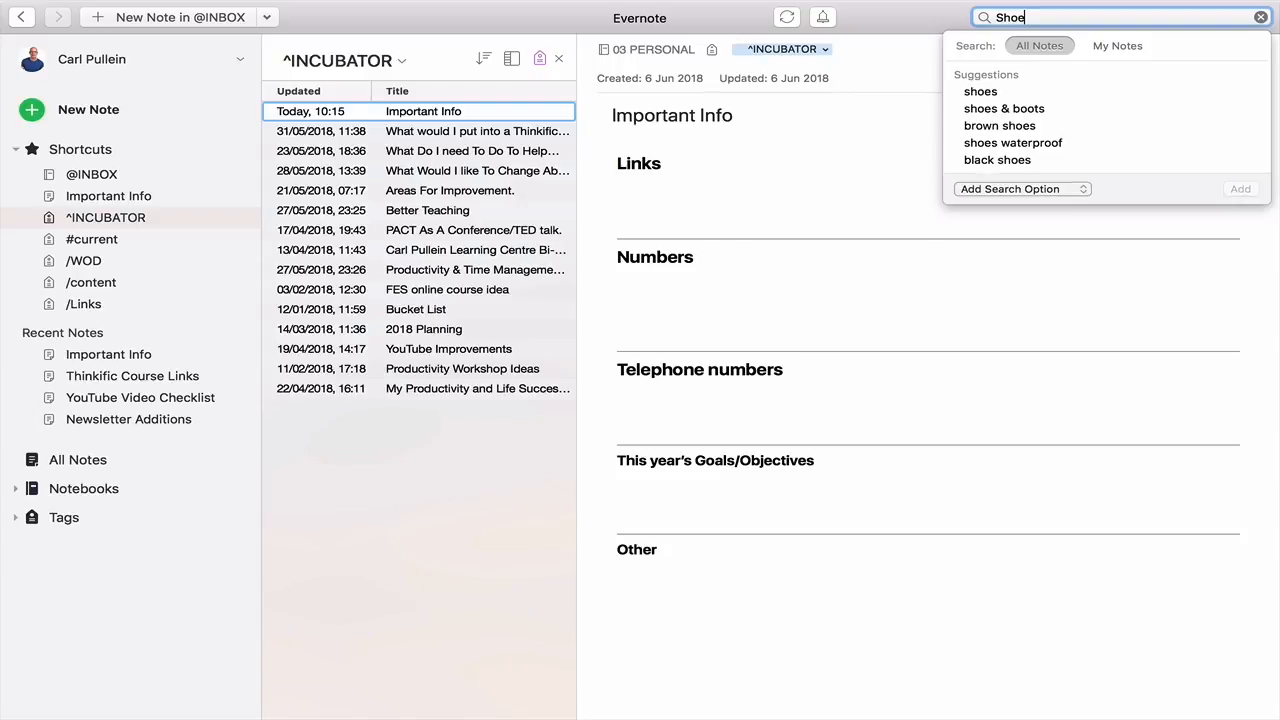
click(980, 91)
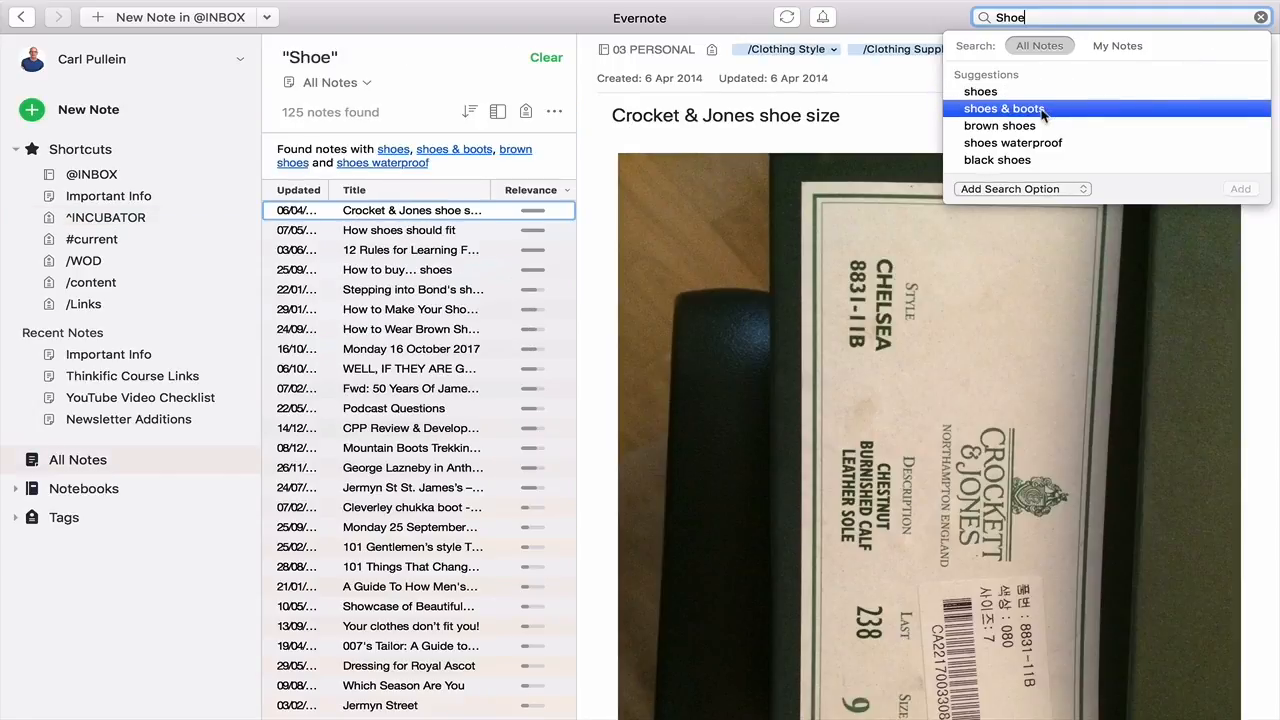
click(1004, 108)
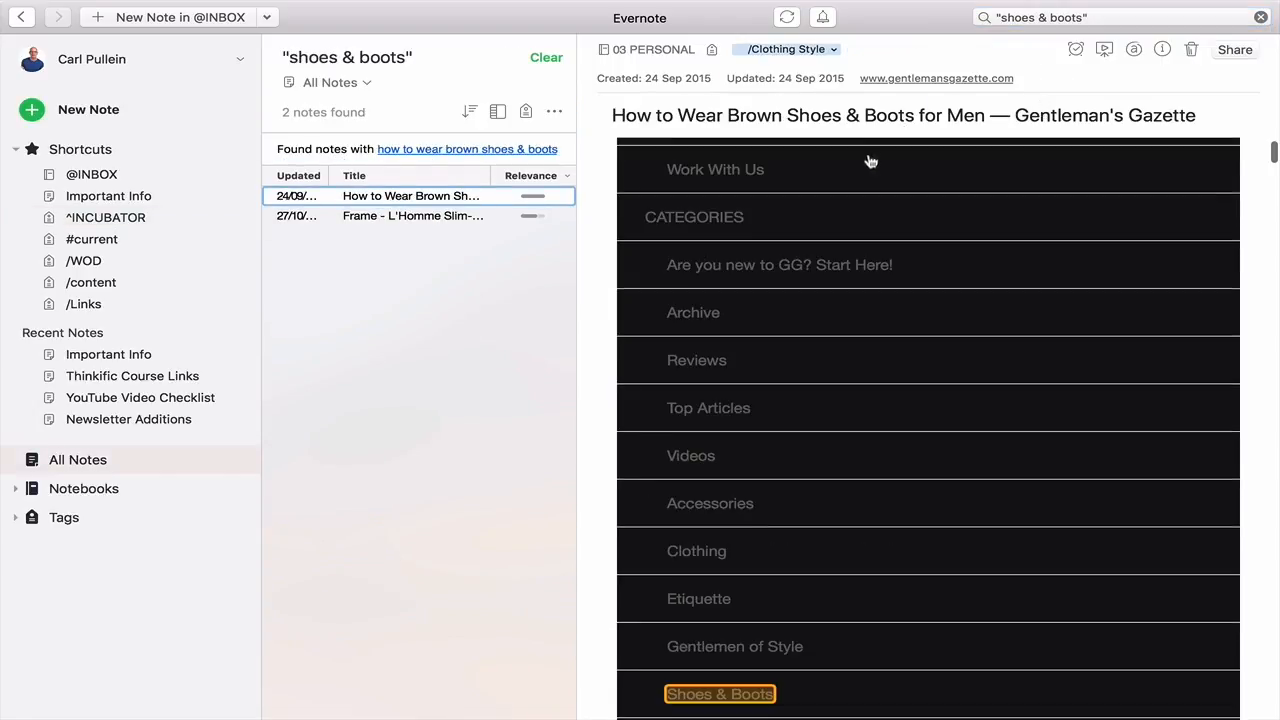
mouse_move(865, 181)
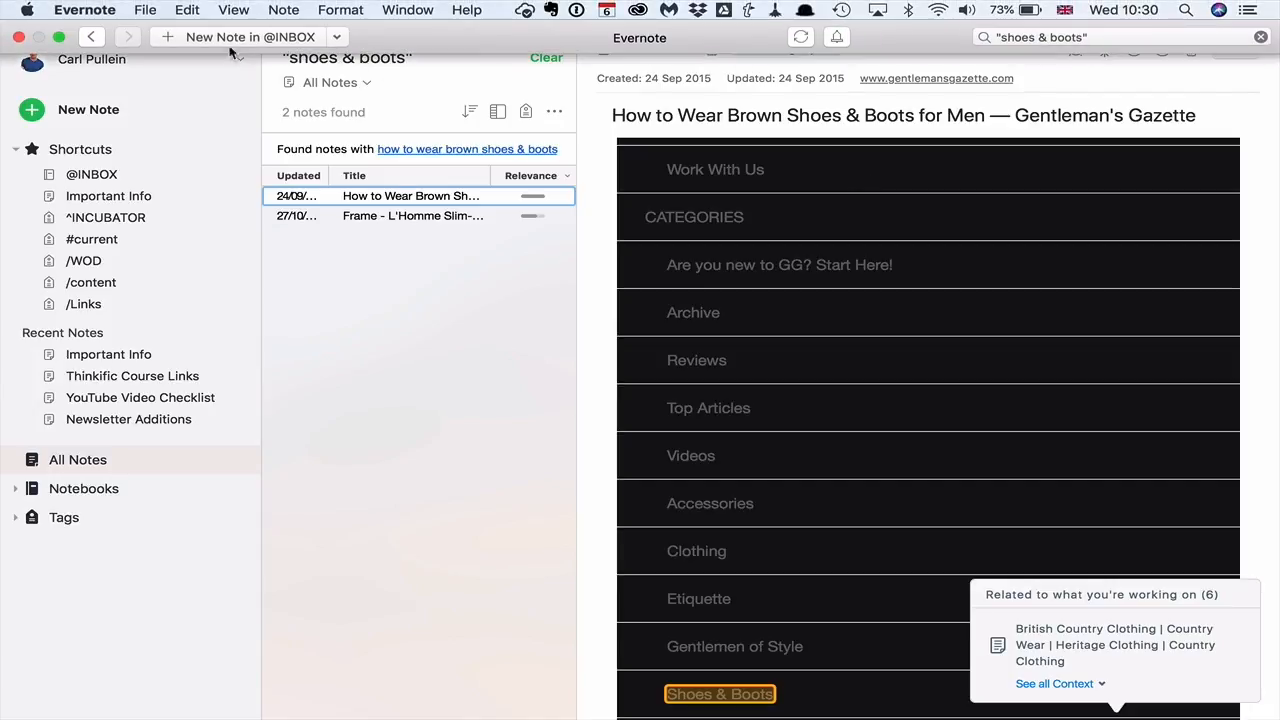
Save the shoes & boots search from the Edit menu under the name Shoe.
click(187, 9)
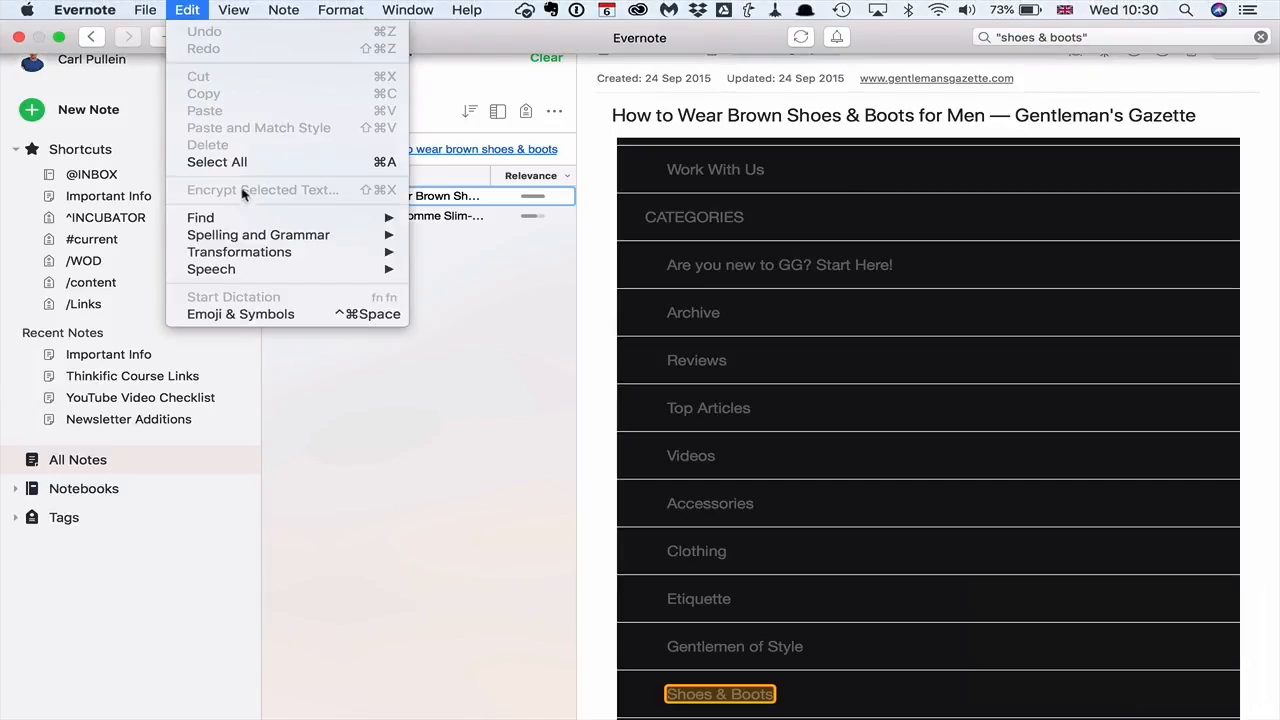
mouse_move(200, 217)
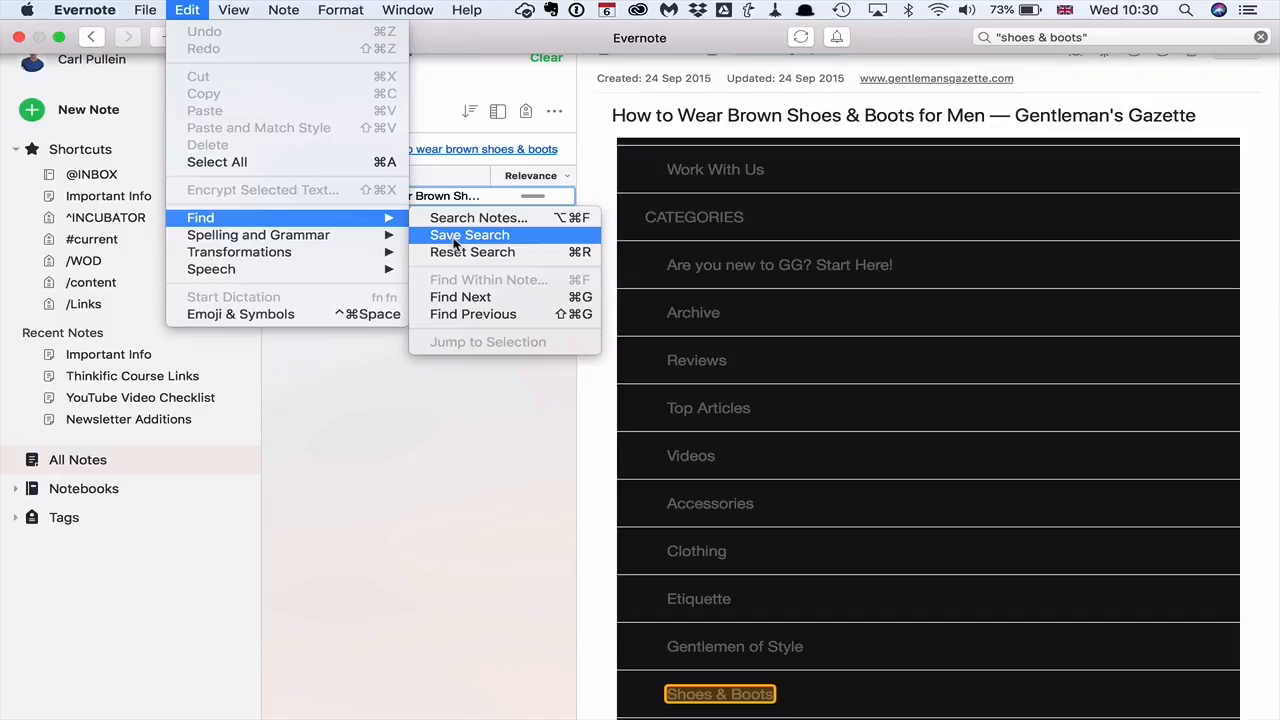
click(469, 234)
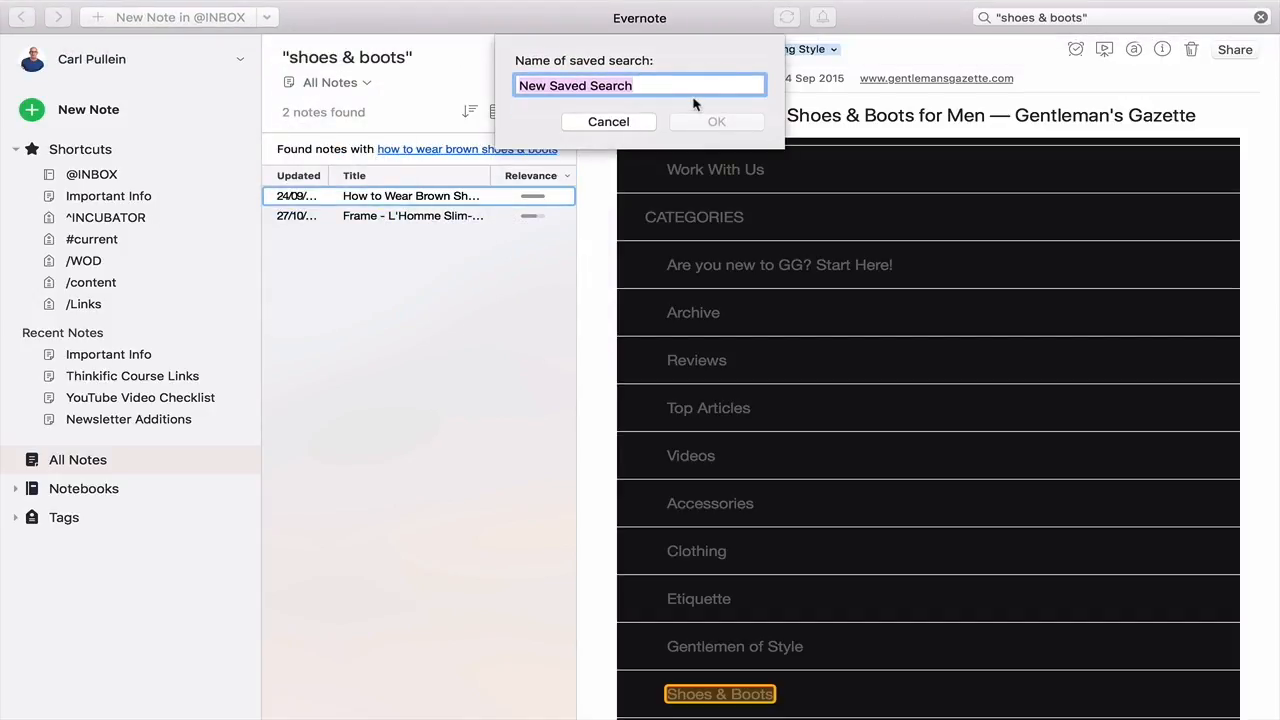
text(Shoe)
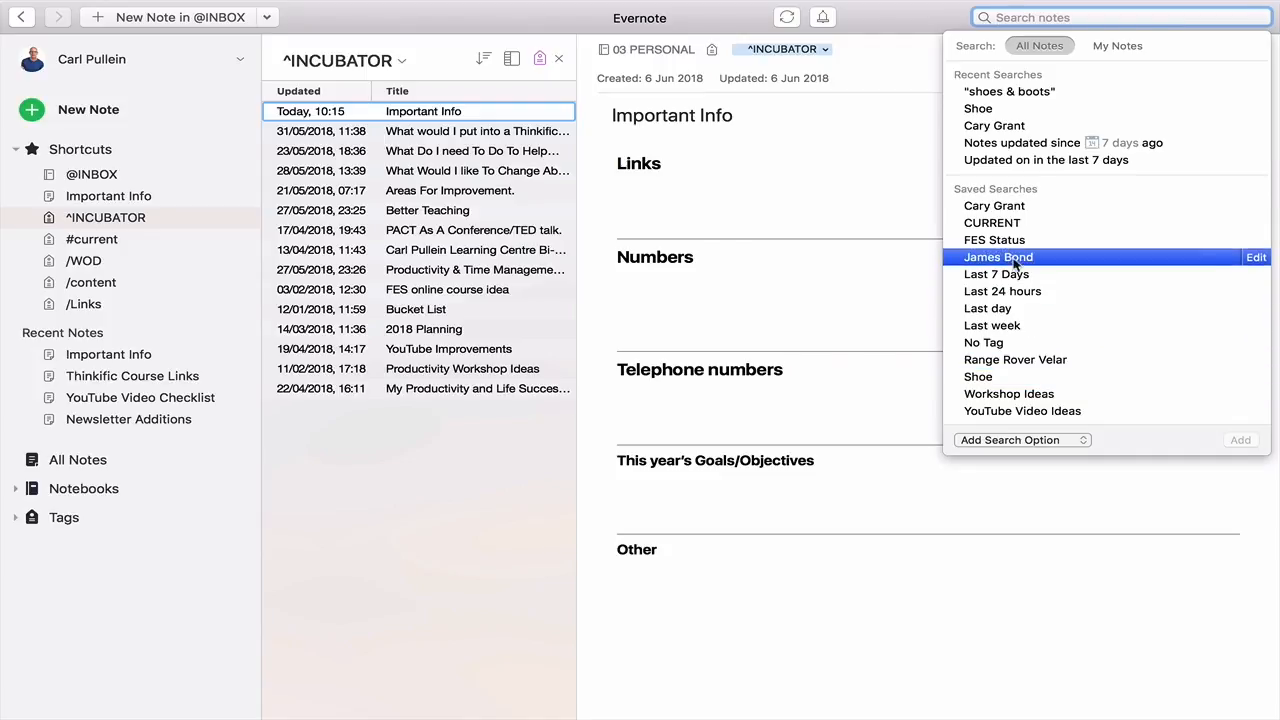
mouse_move(996, 274)
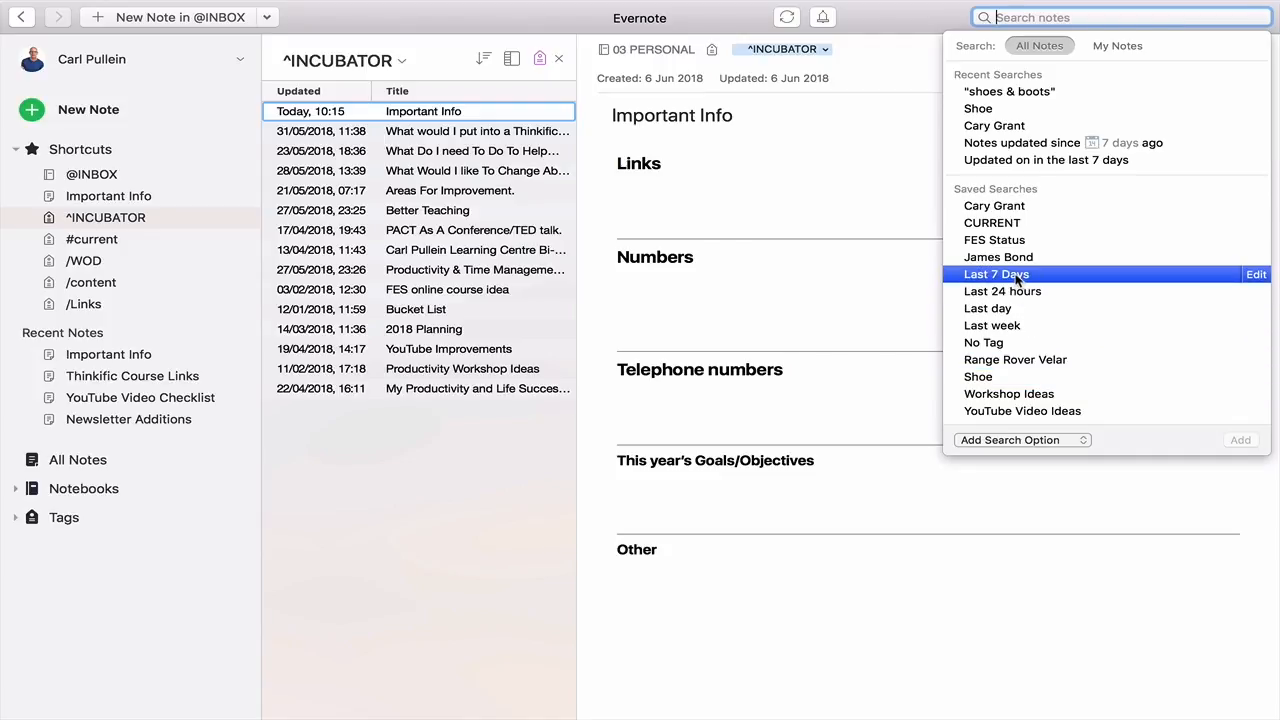
click(996, 274)
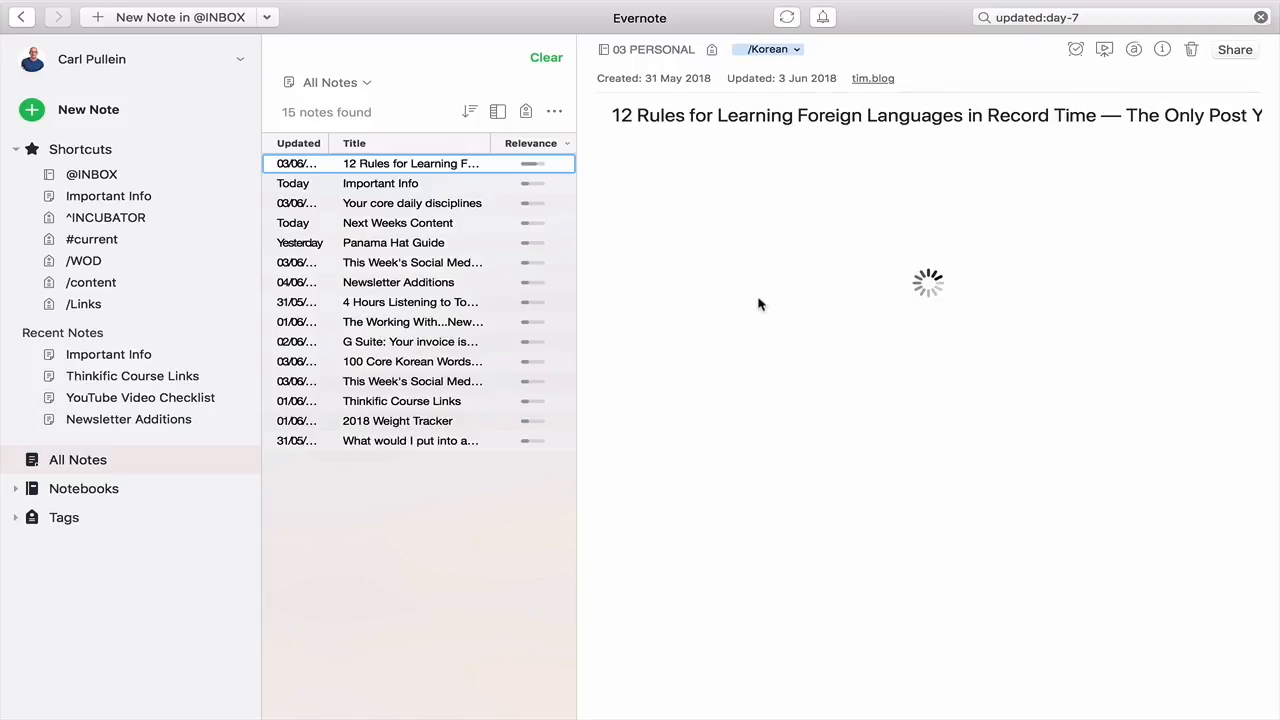
click(1110, 17)
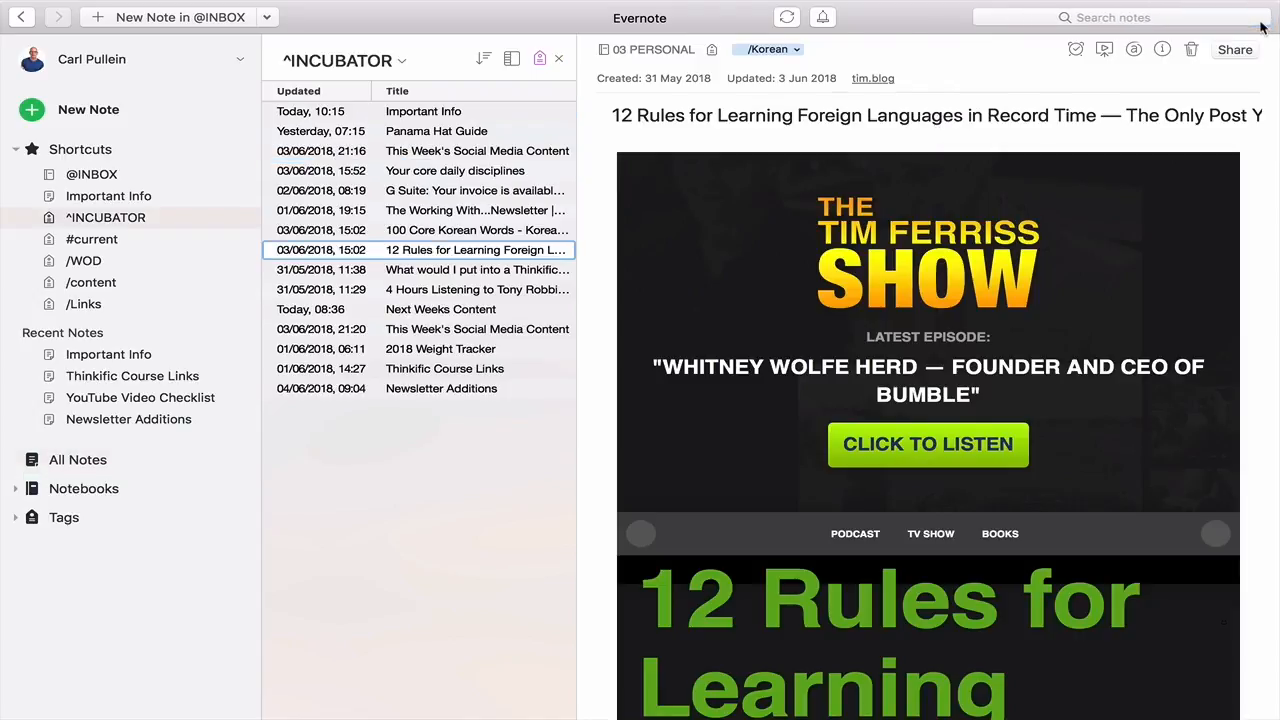
click(1120, 17)
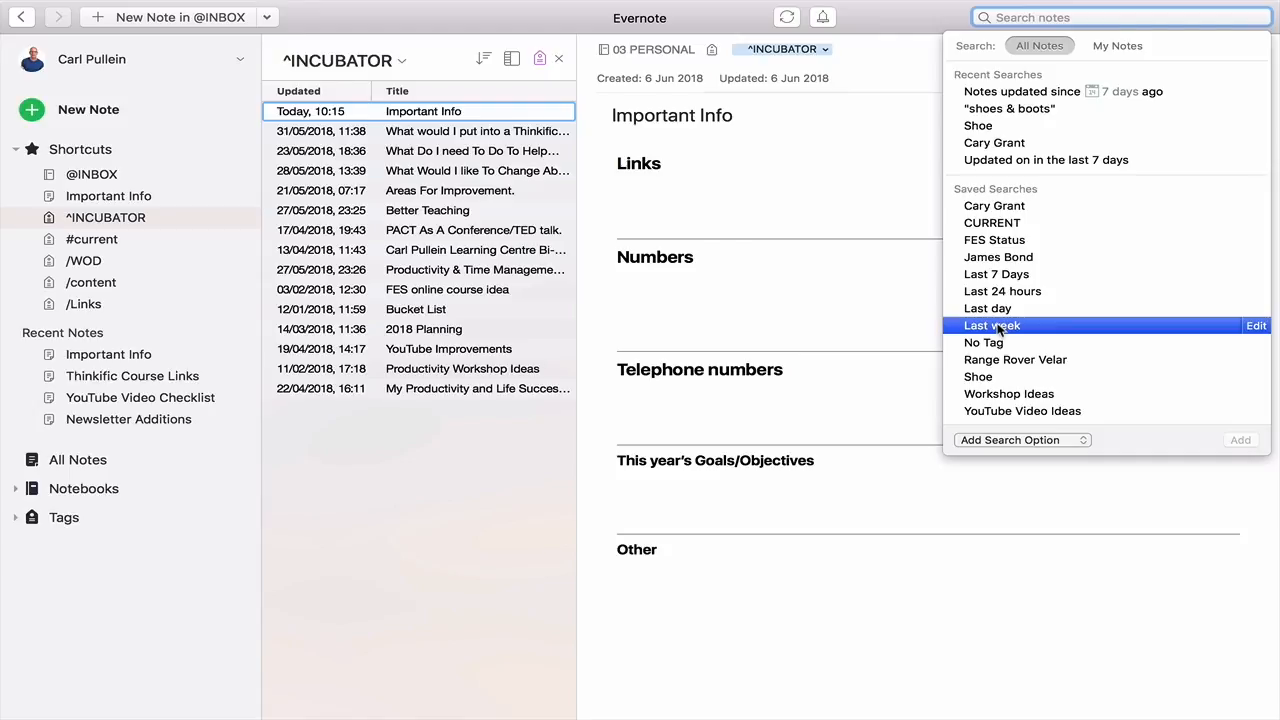
mouse_move(1000, 291)
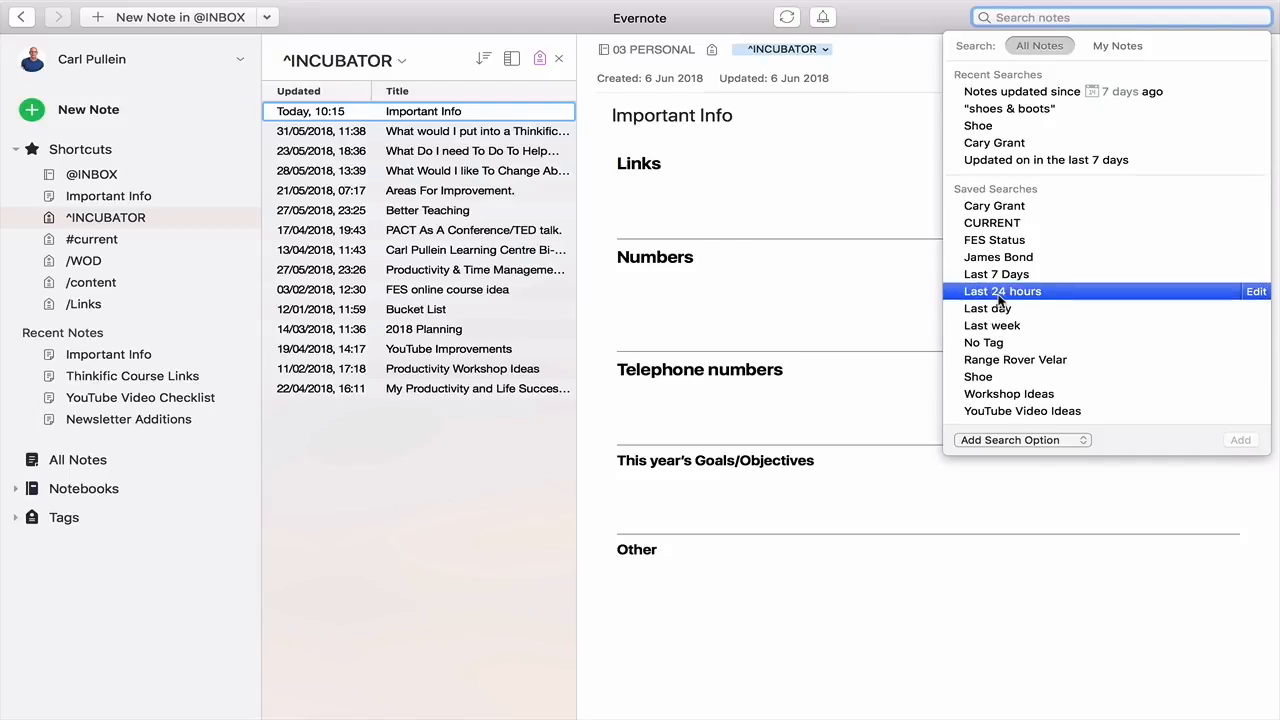
mouse_move(987, 308)
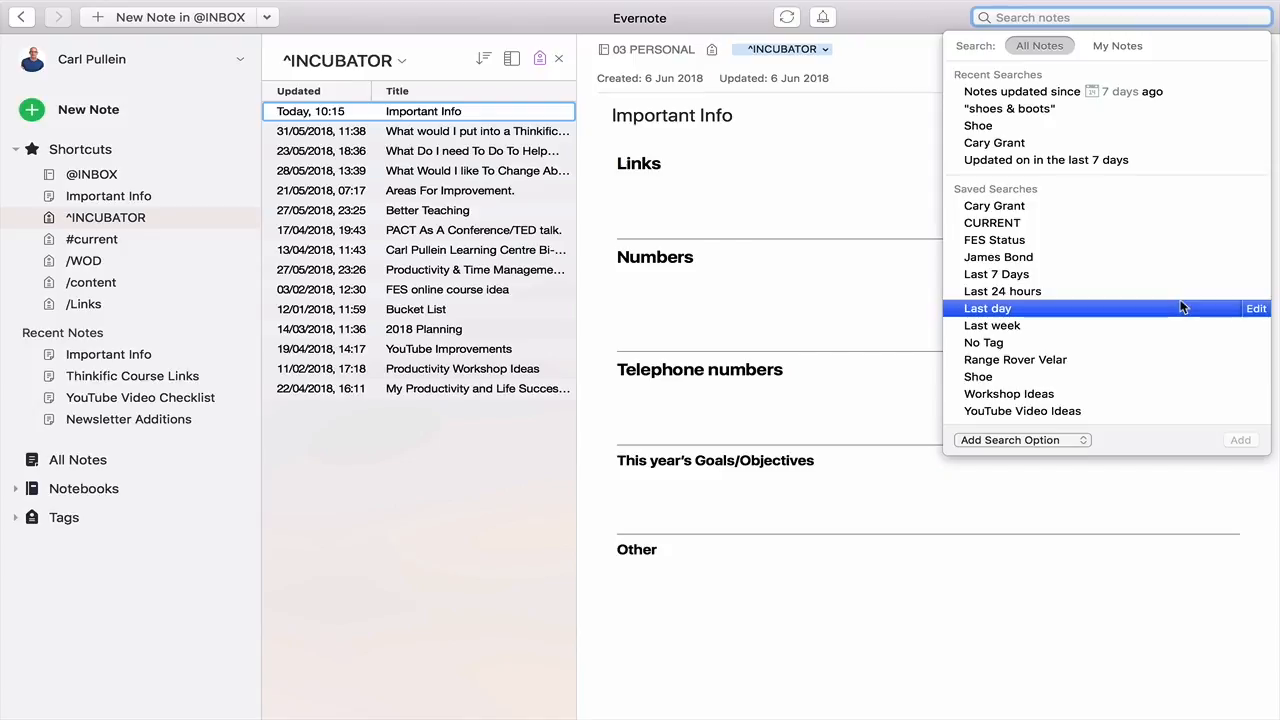
mouse_move(1180, 307)
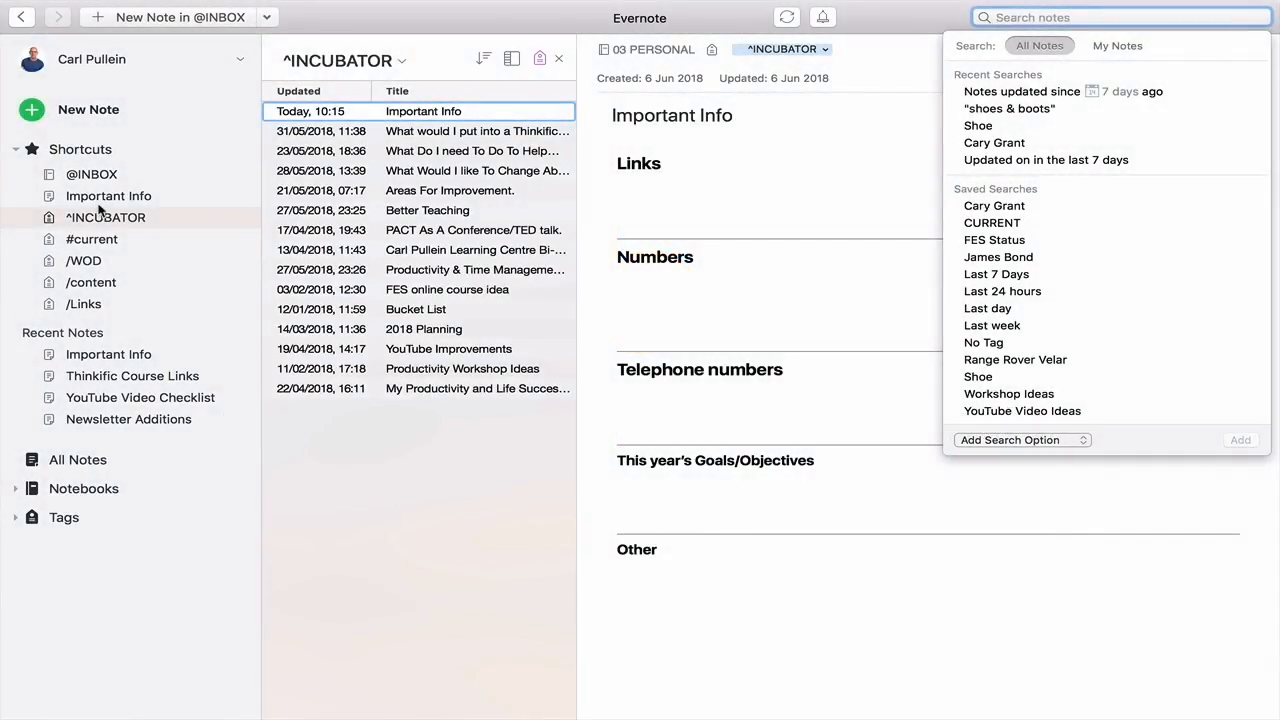
Open the Important Info note from the Shortcuts sidebar.
click(470, 588)
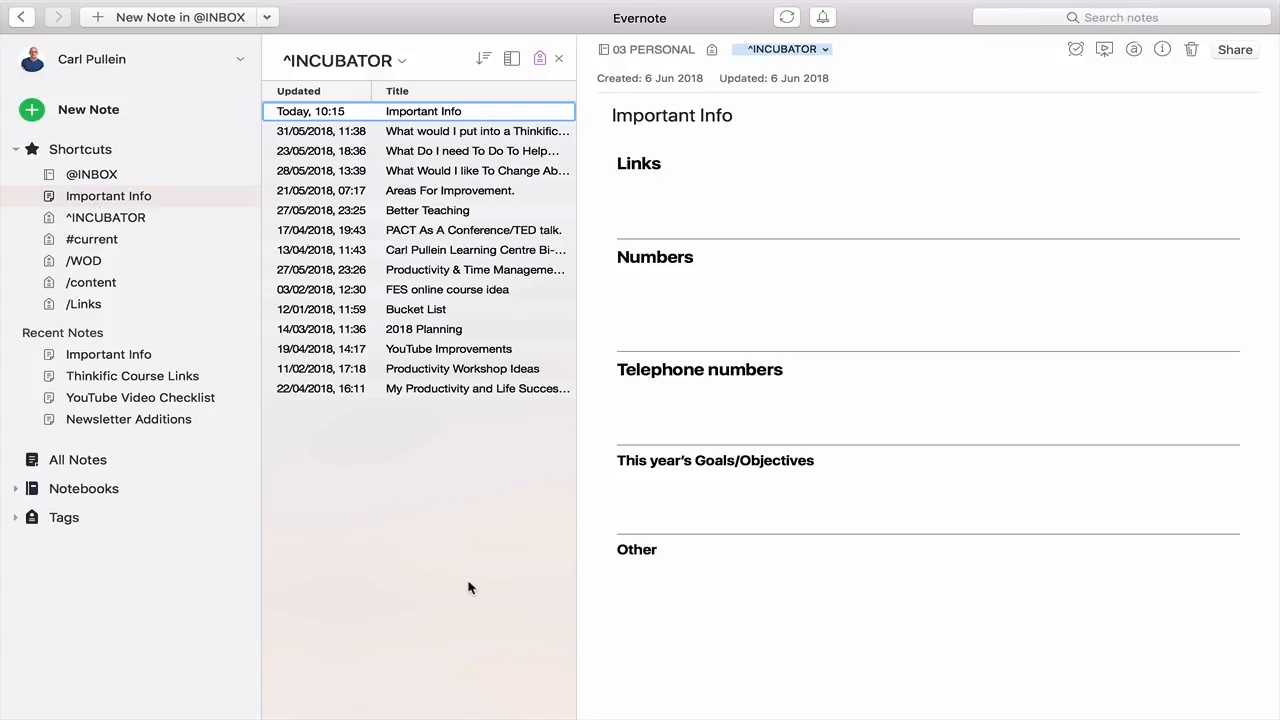
mouse_move(475, 588)
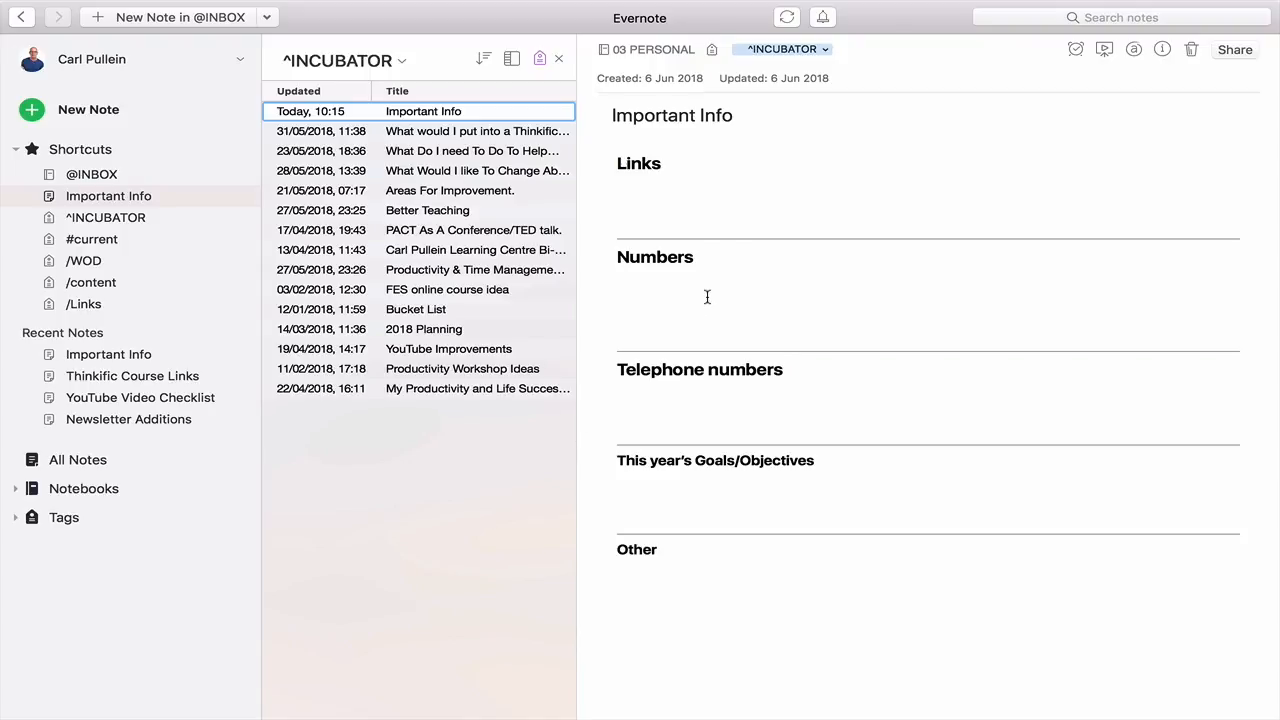
mouse_move(669, 210)
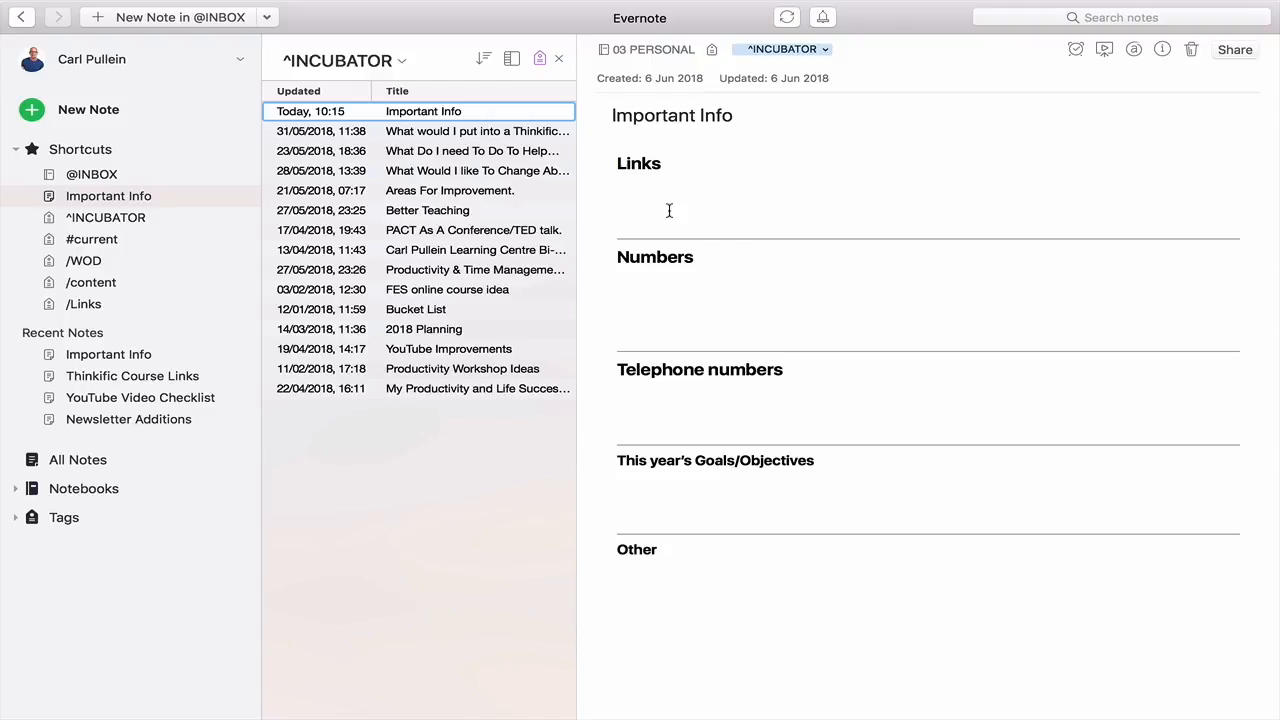
click(677, 205)
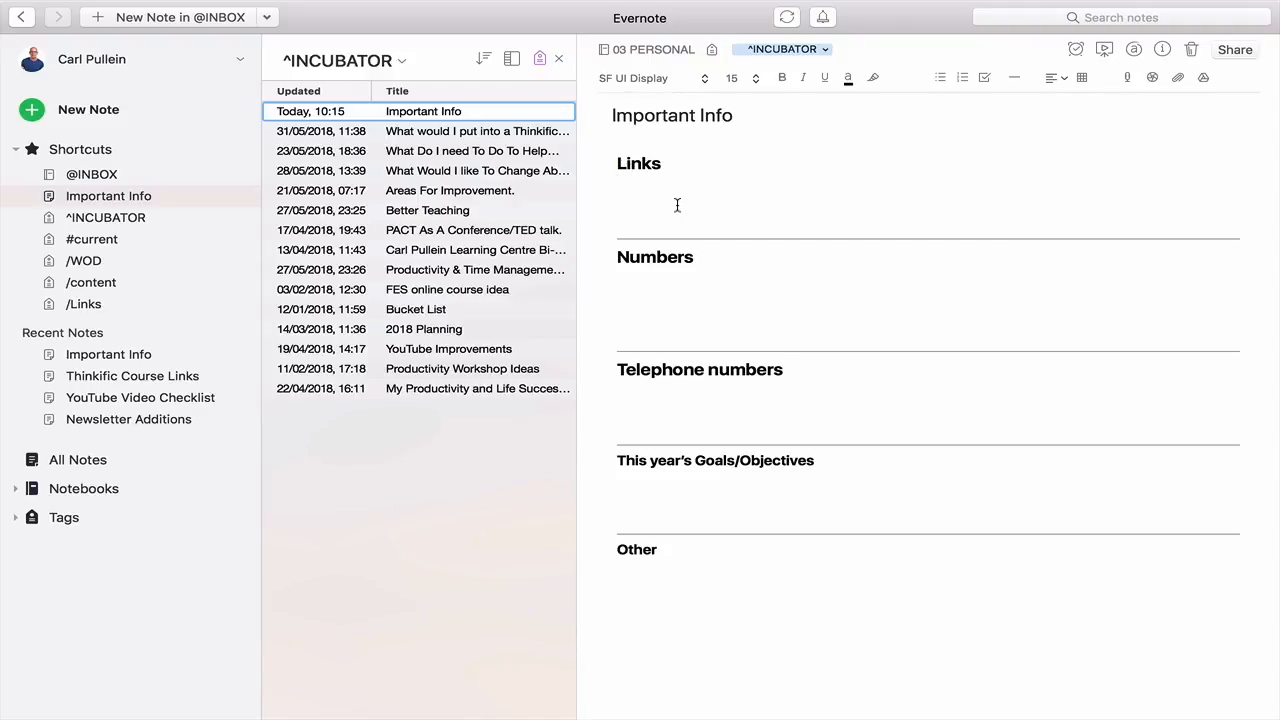
text(Www.carlpu)
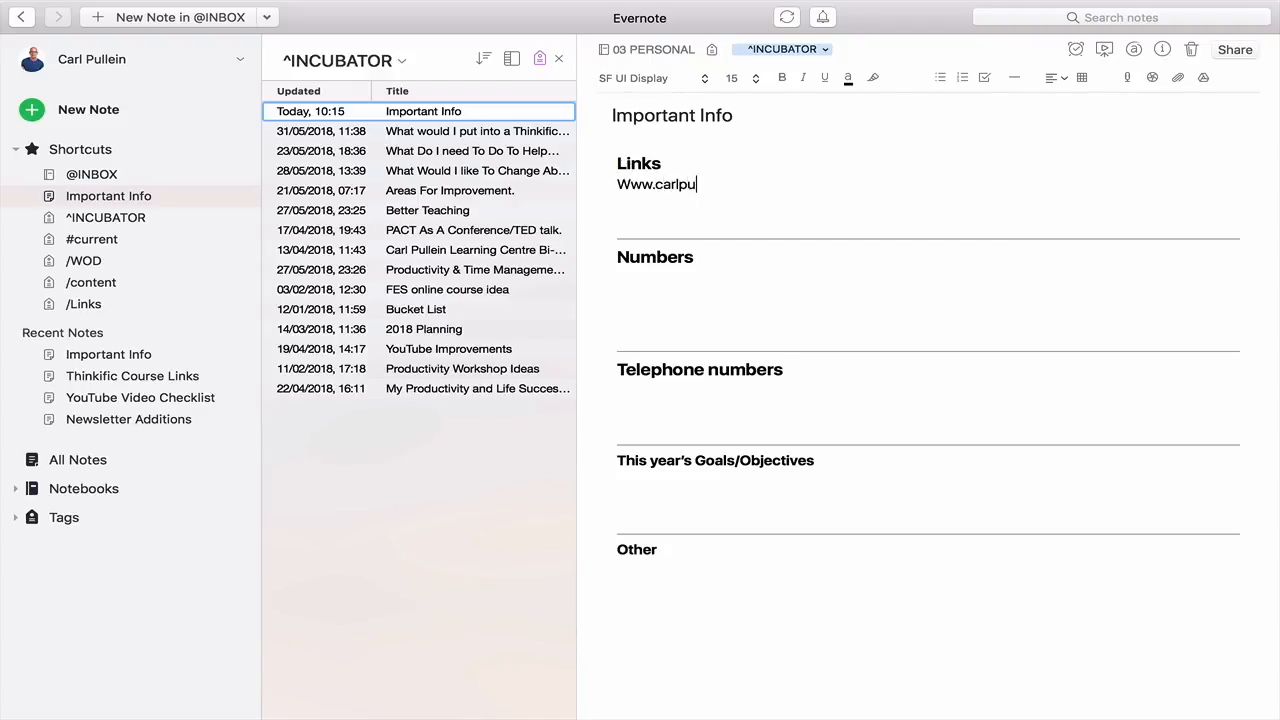
text(llein.com)
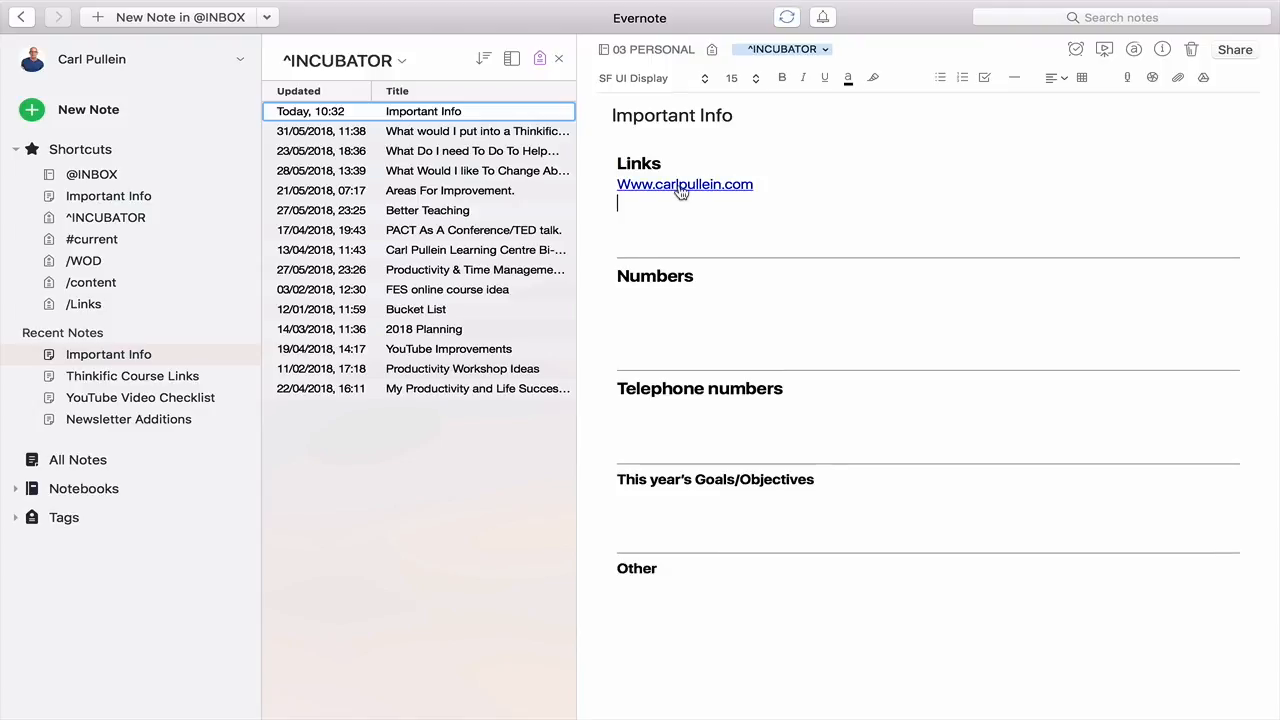
mouse_move(679, 200)
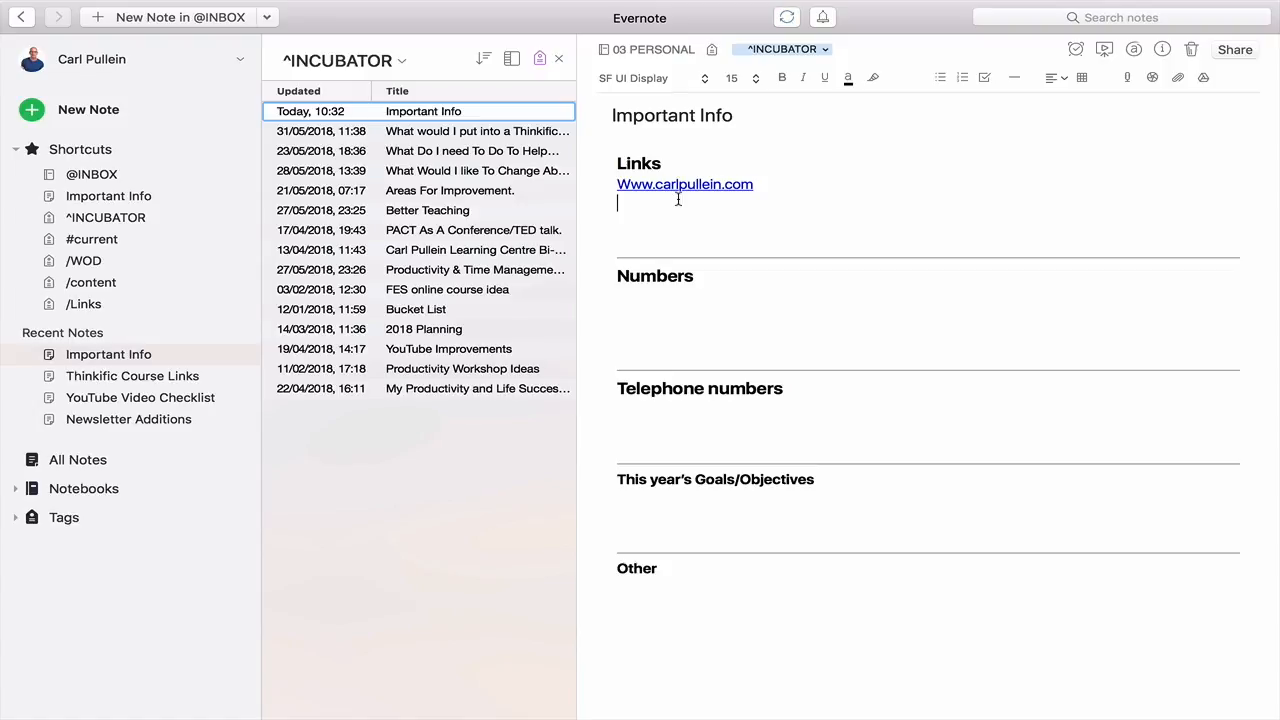
mouse_move(780, 509)
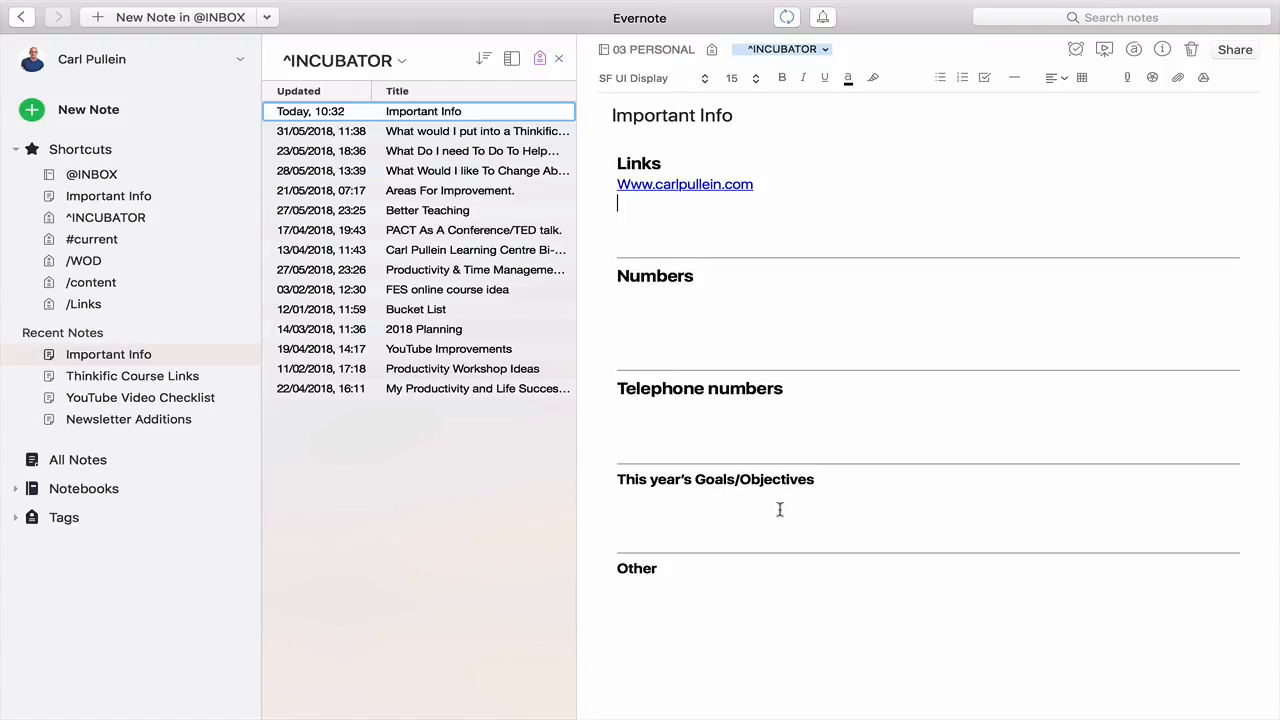
mouse_move(779, 505)
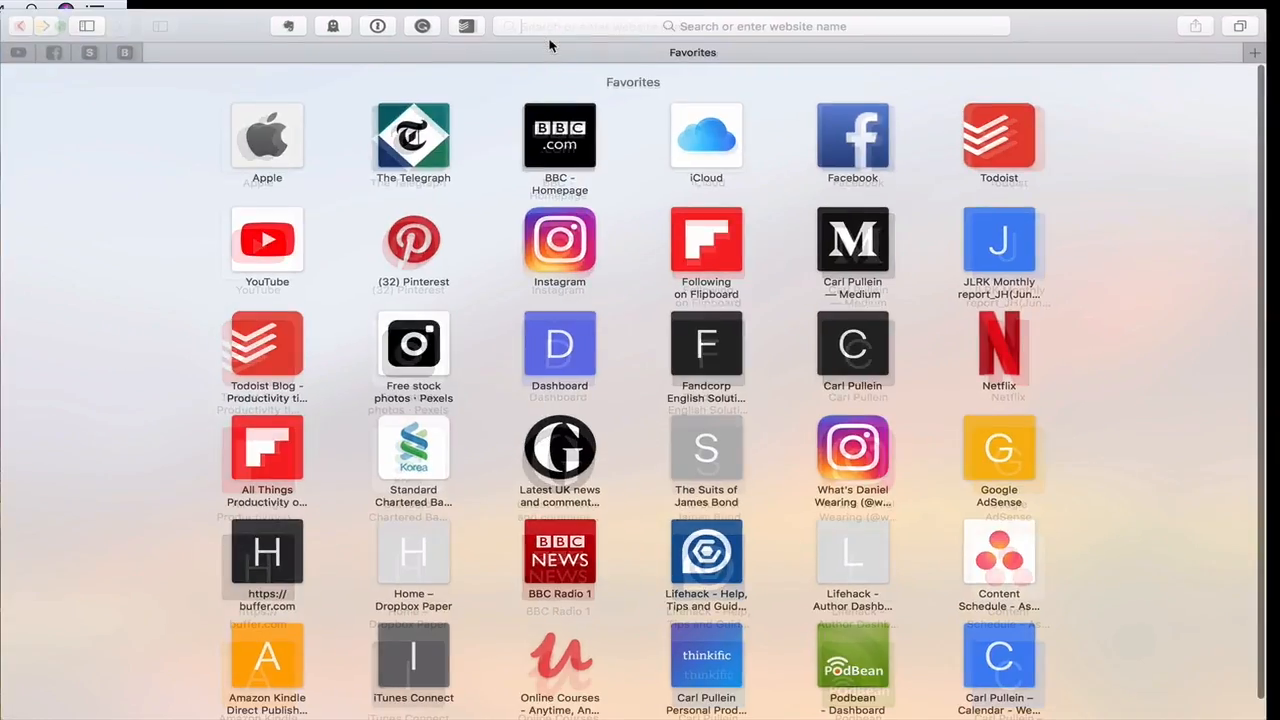
Search Google for 'ifttt' in Safari and open the ifttt.com result.
text(iftt)
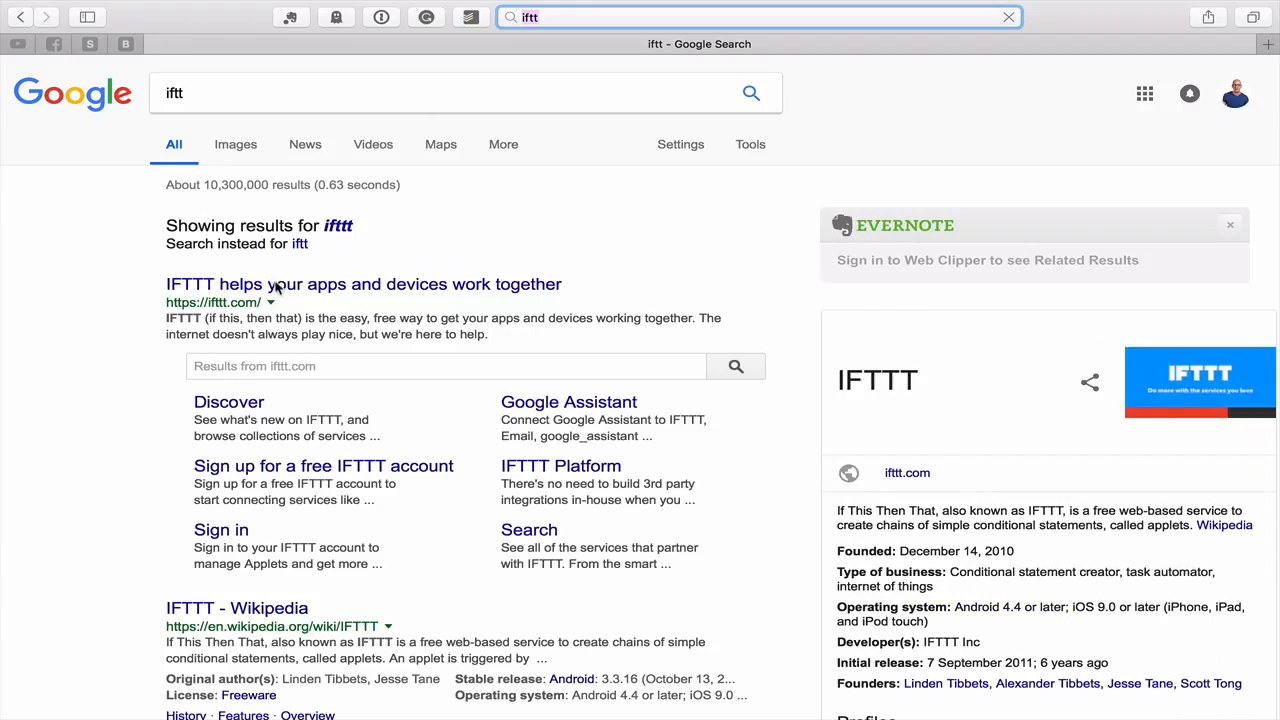
click(363, 284)
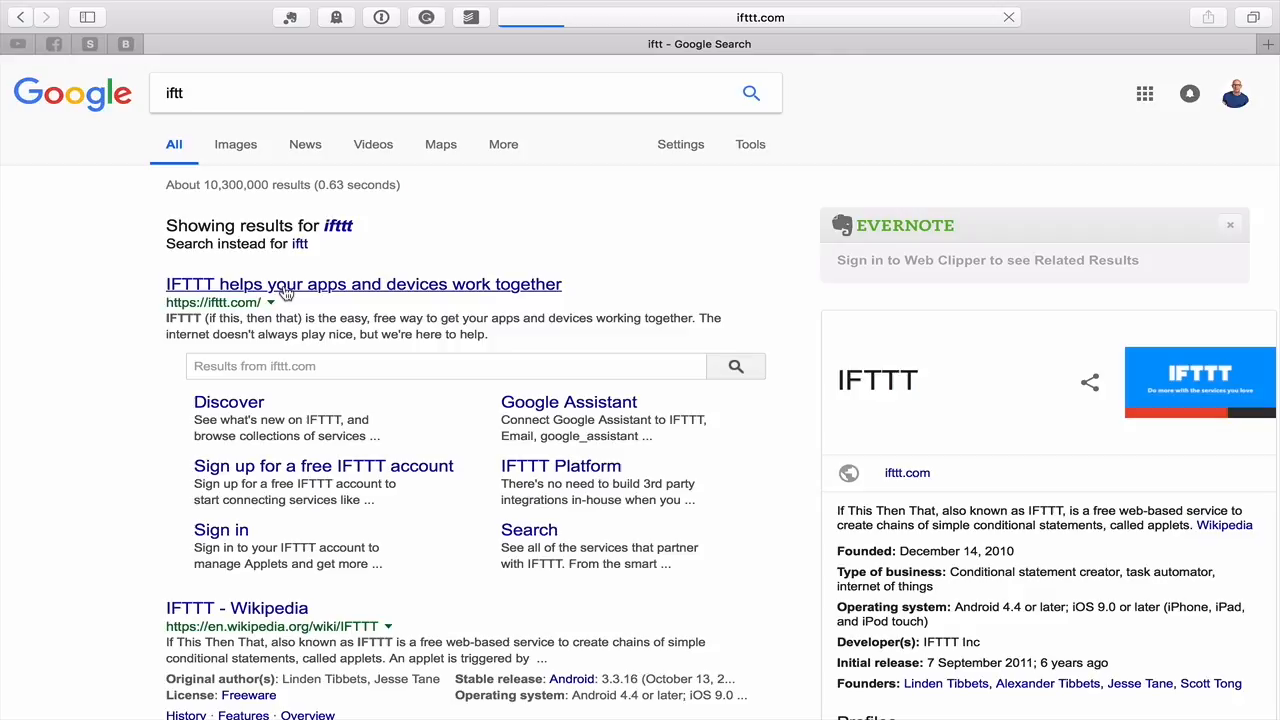
click(363, 284)
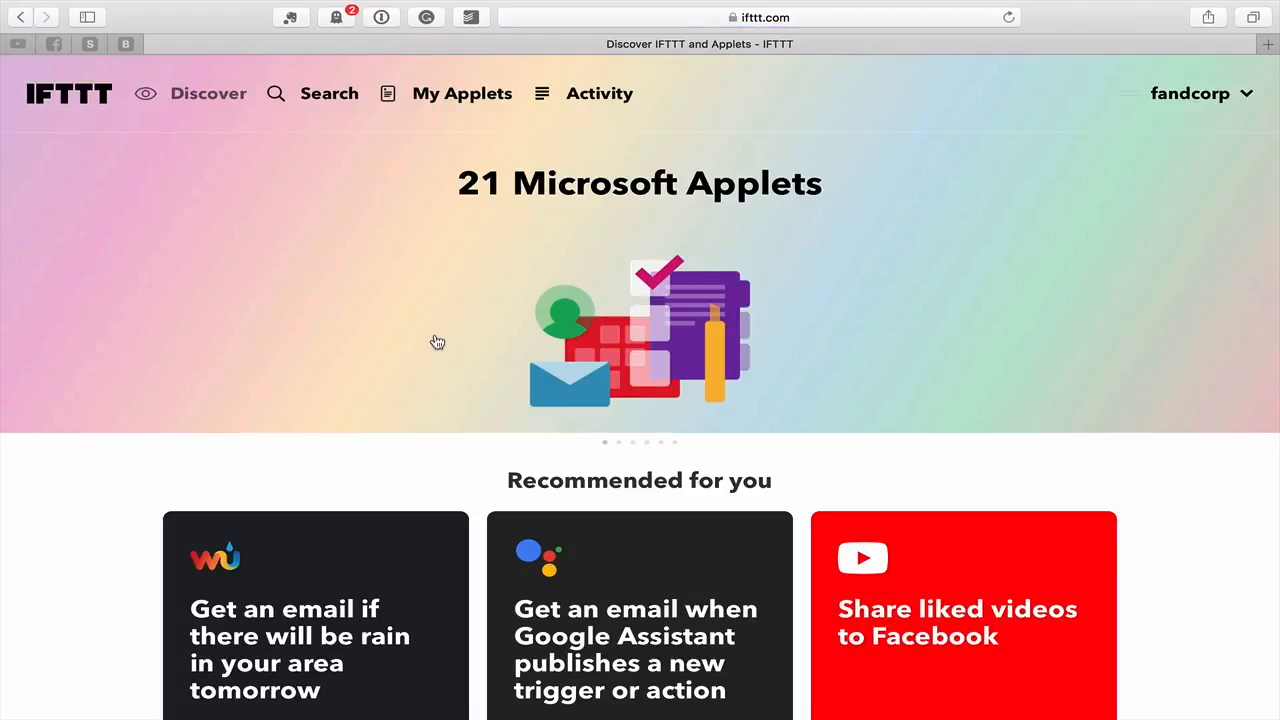
mouse_move(605, 235)
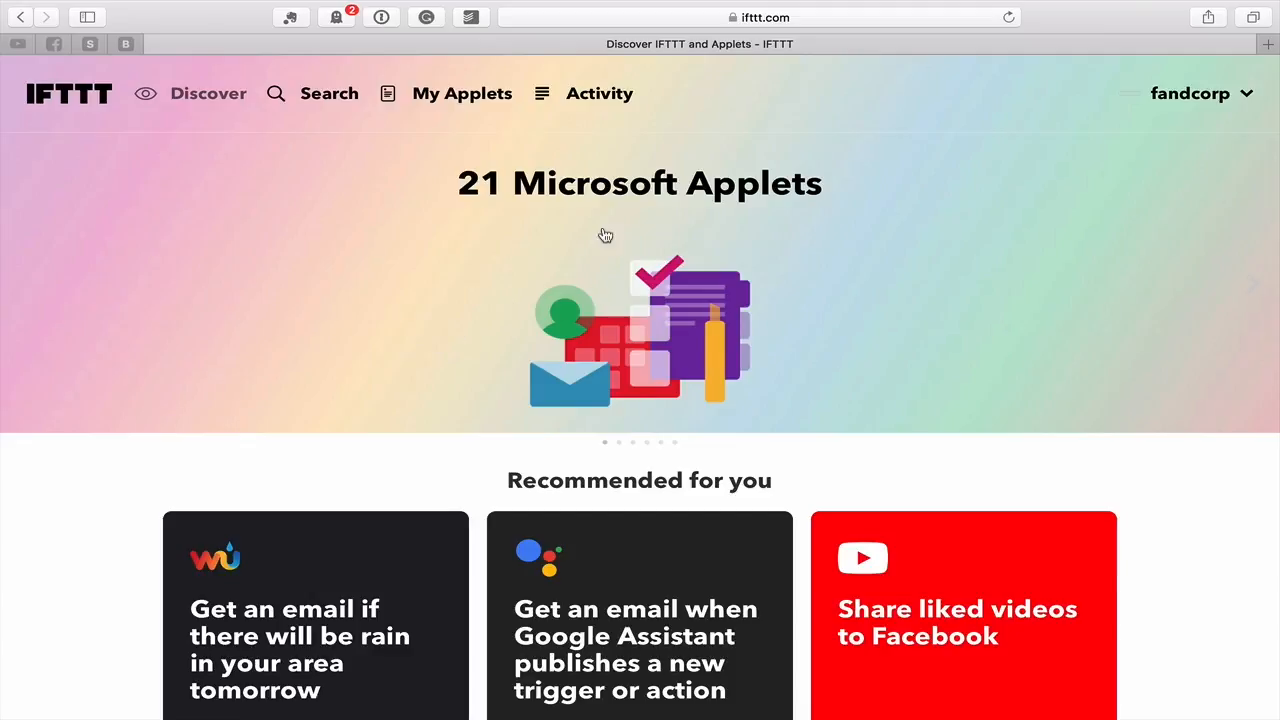
mouse_move(309, 93)
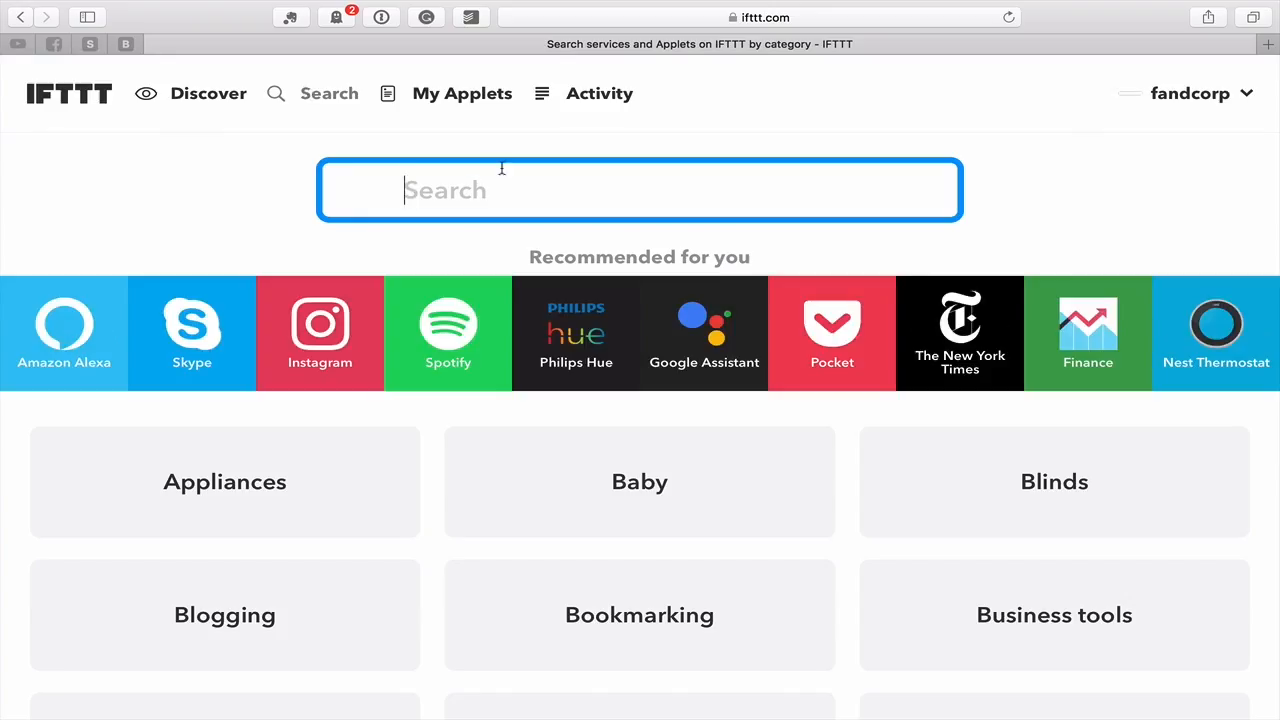
Search IFTTT for 'evernote', open the Evernote service page and scroll through its applets.
text(e)
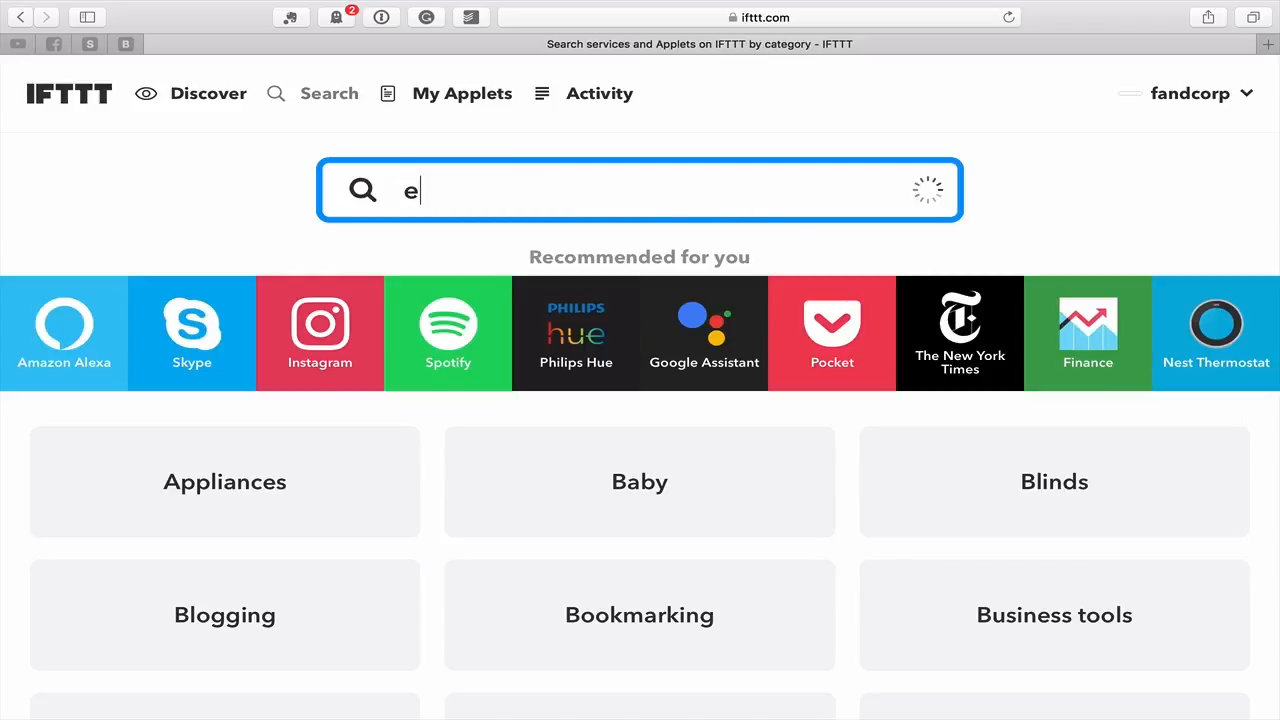
text(vernote)
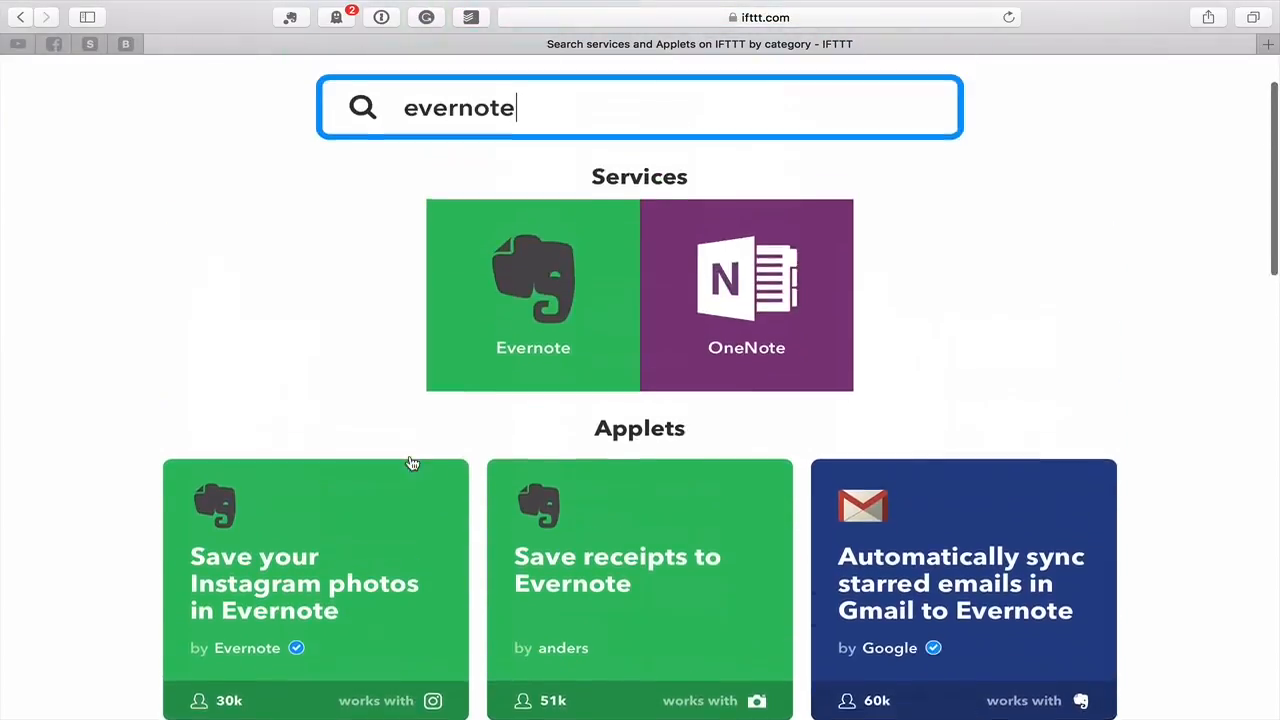
click(533, 295)
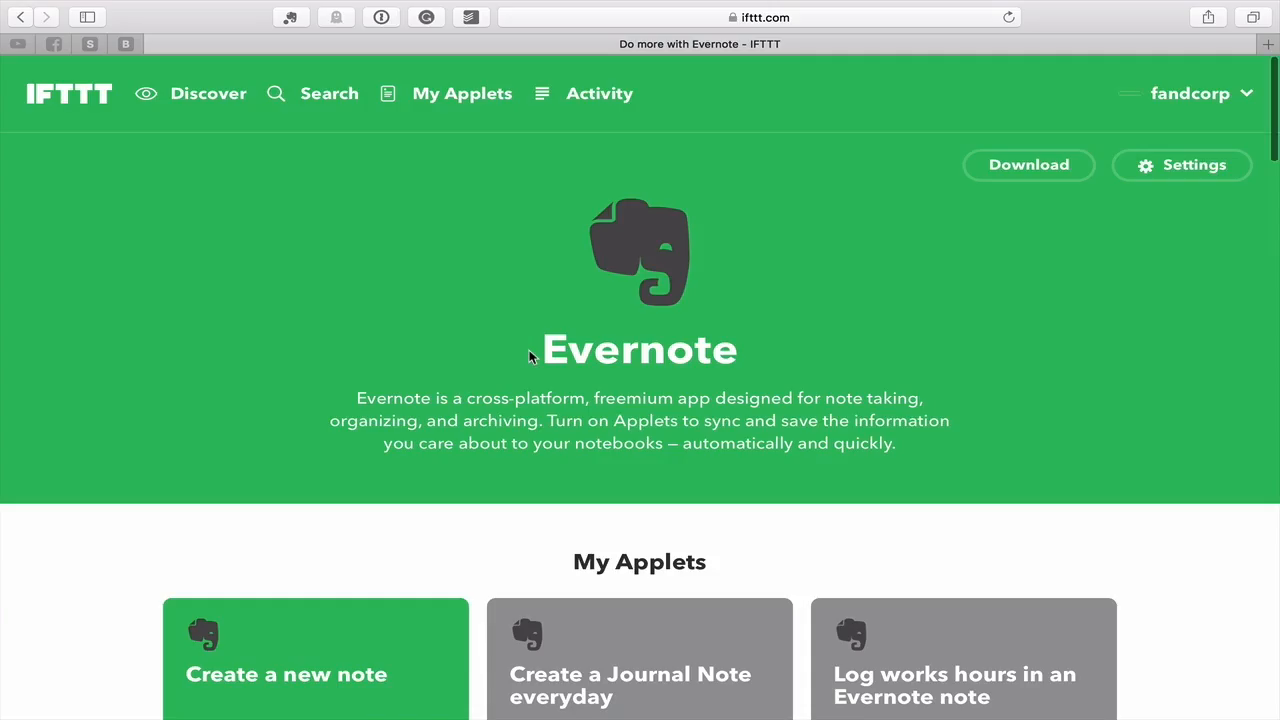
scroll(down, 3)
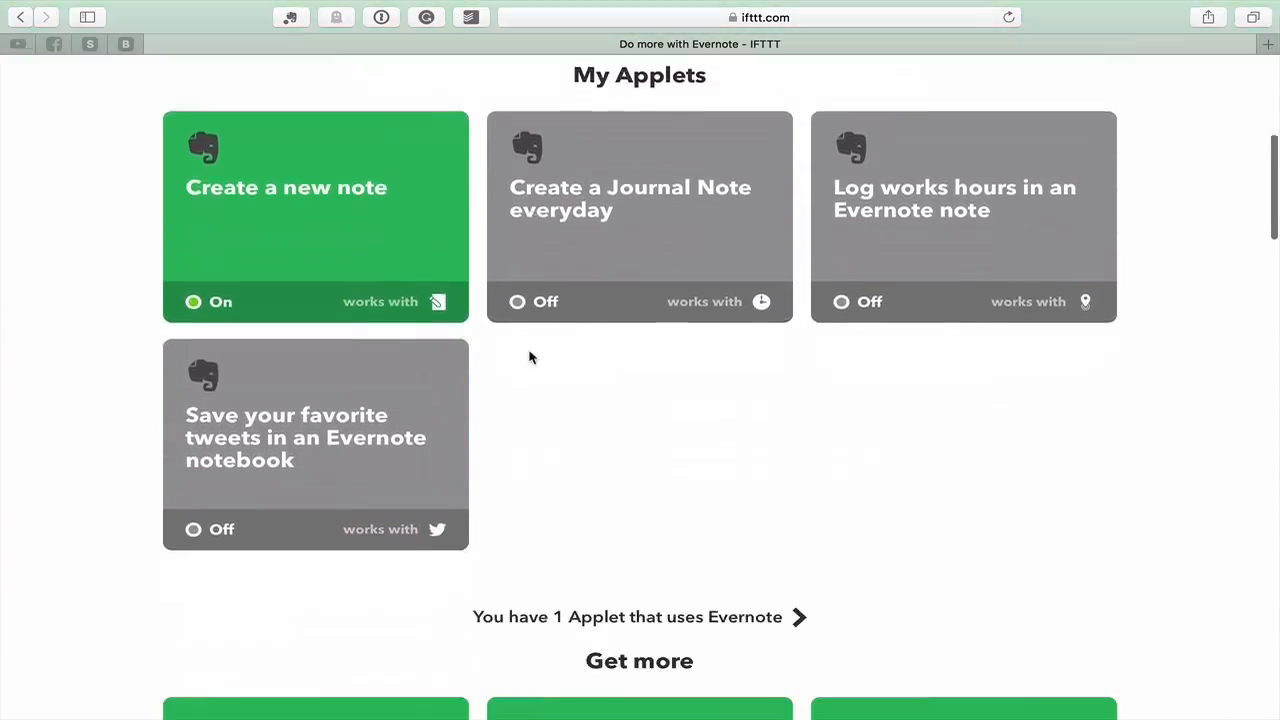
scroll(down, 3)
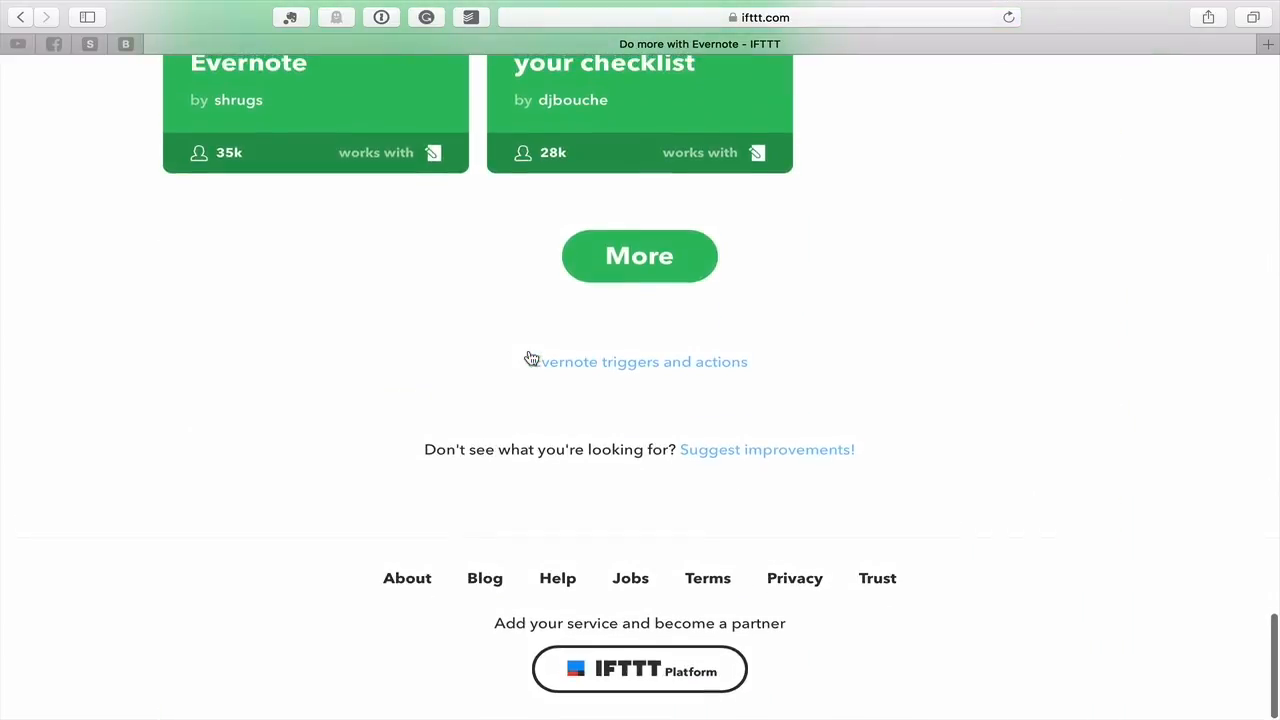